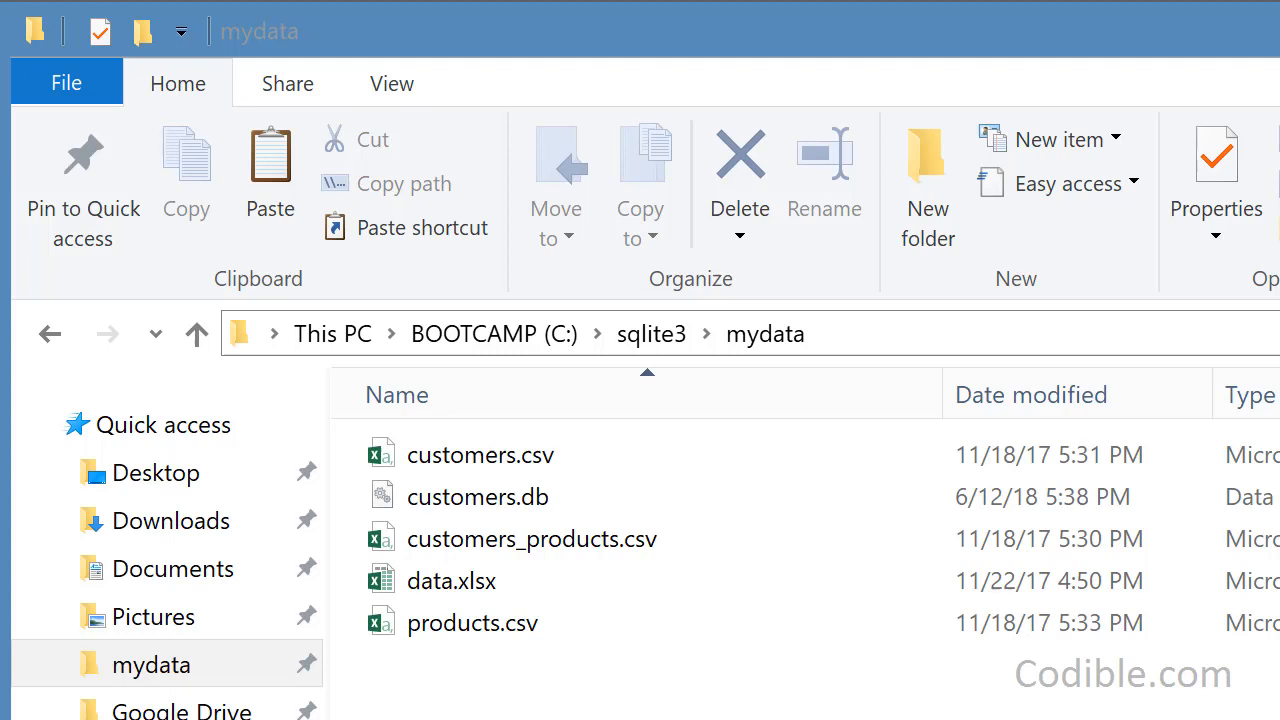
Open the data.xlsx workbook in Excel from the folder listing
click(480, 454)
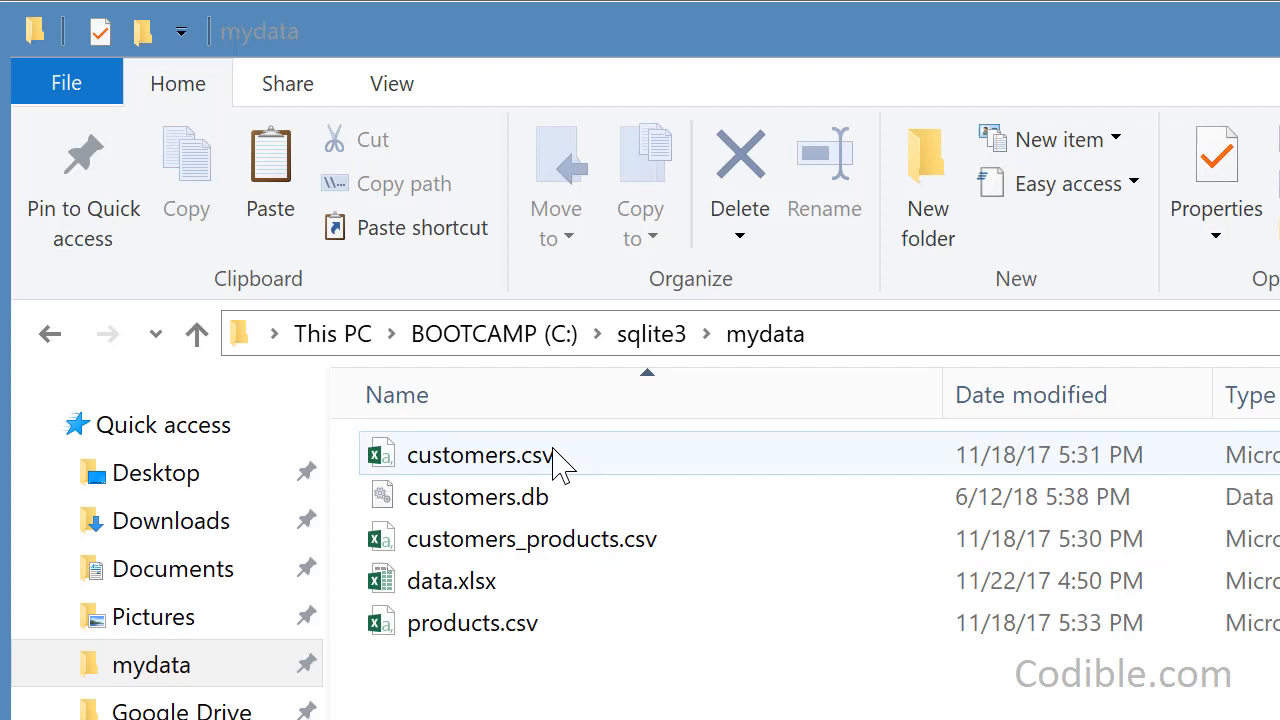
click(452, 580)
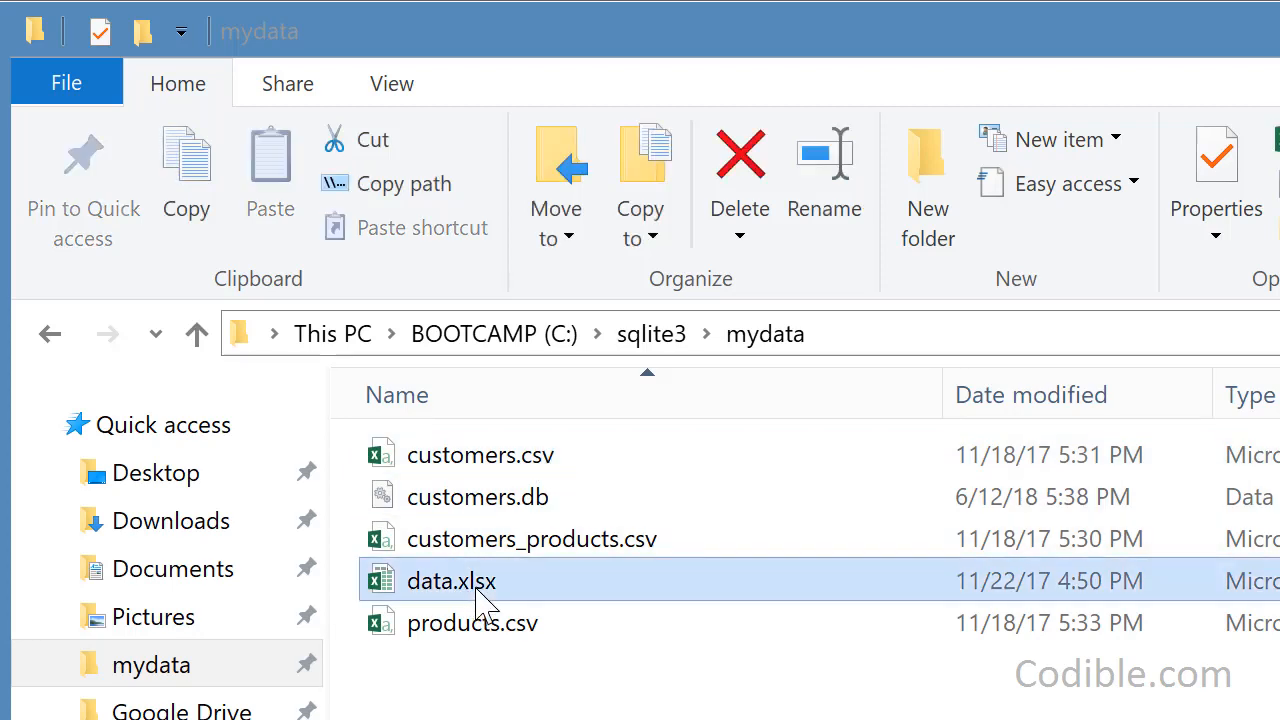
double_click(452, 580)
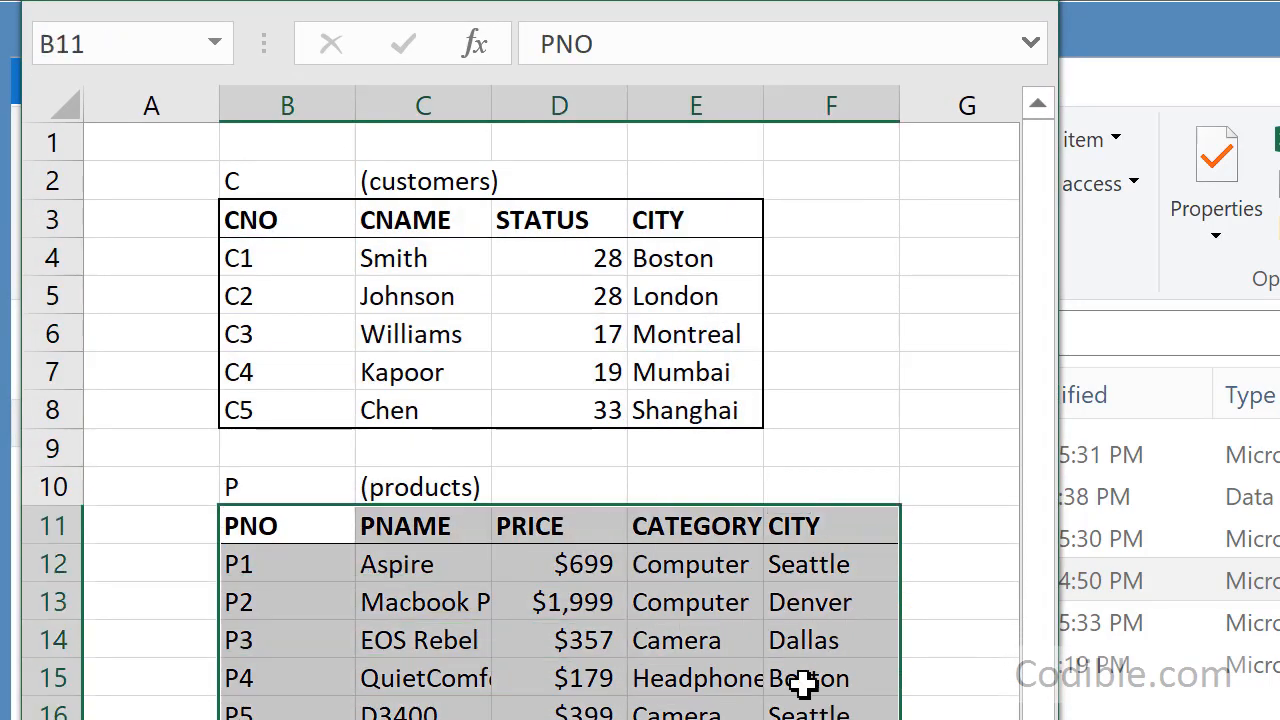
Review the shipments' customer column and the Computer products P2 and P6
click(696, 600)
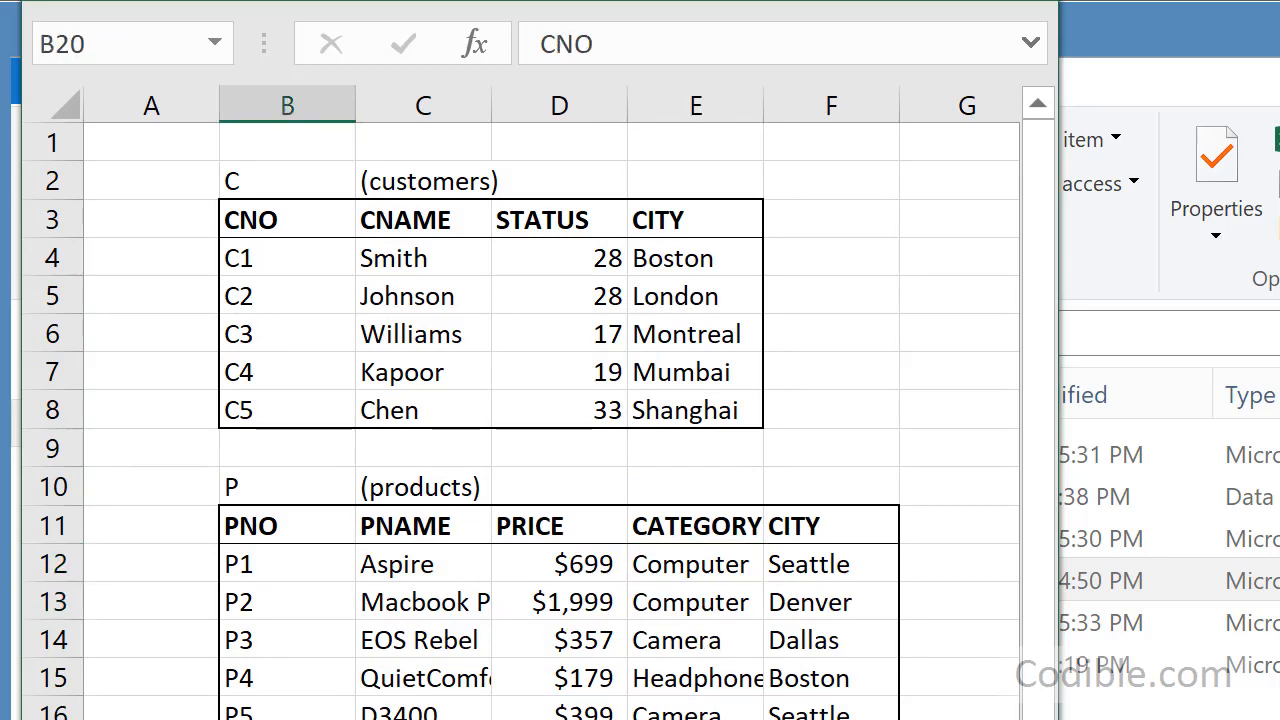
scroll(down, 3)
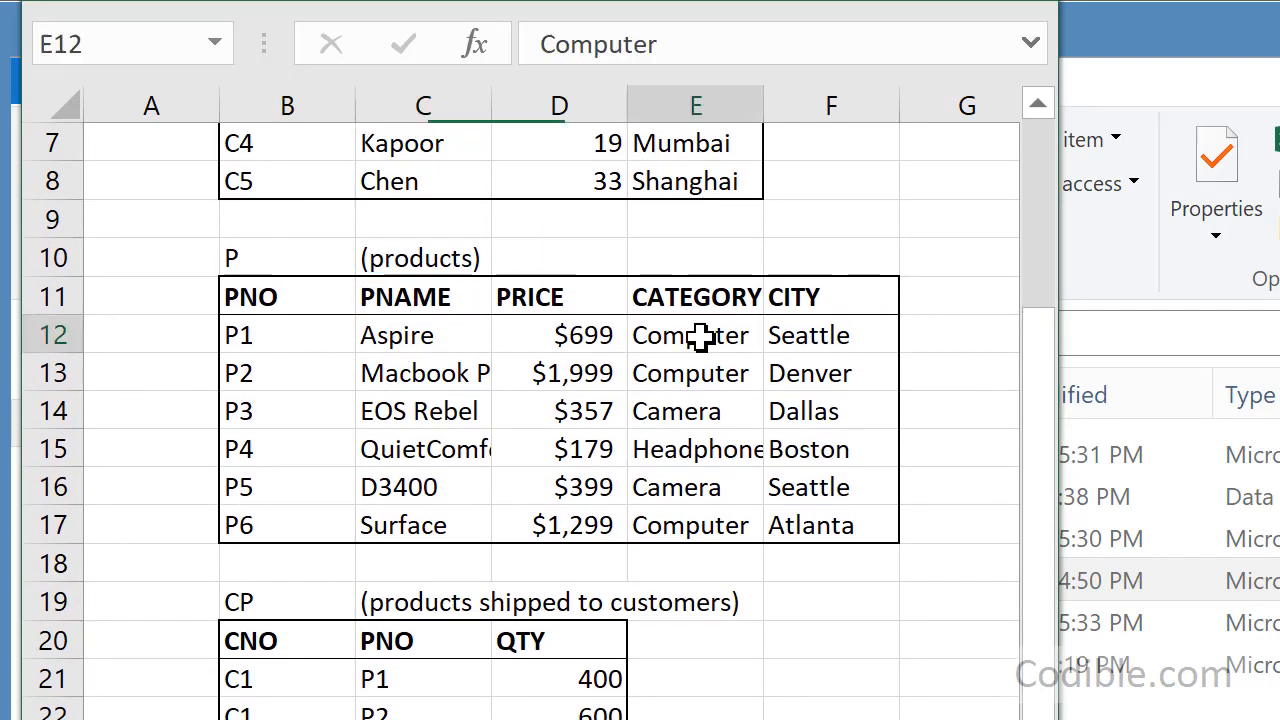
click(696, 374)
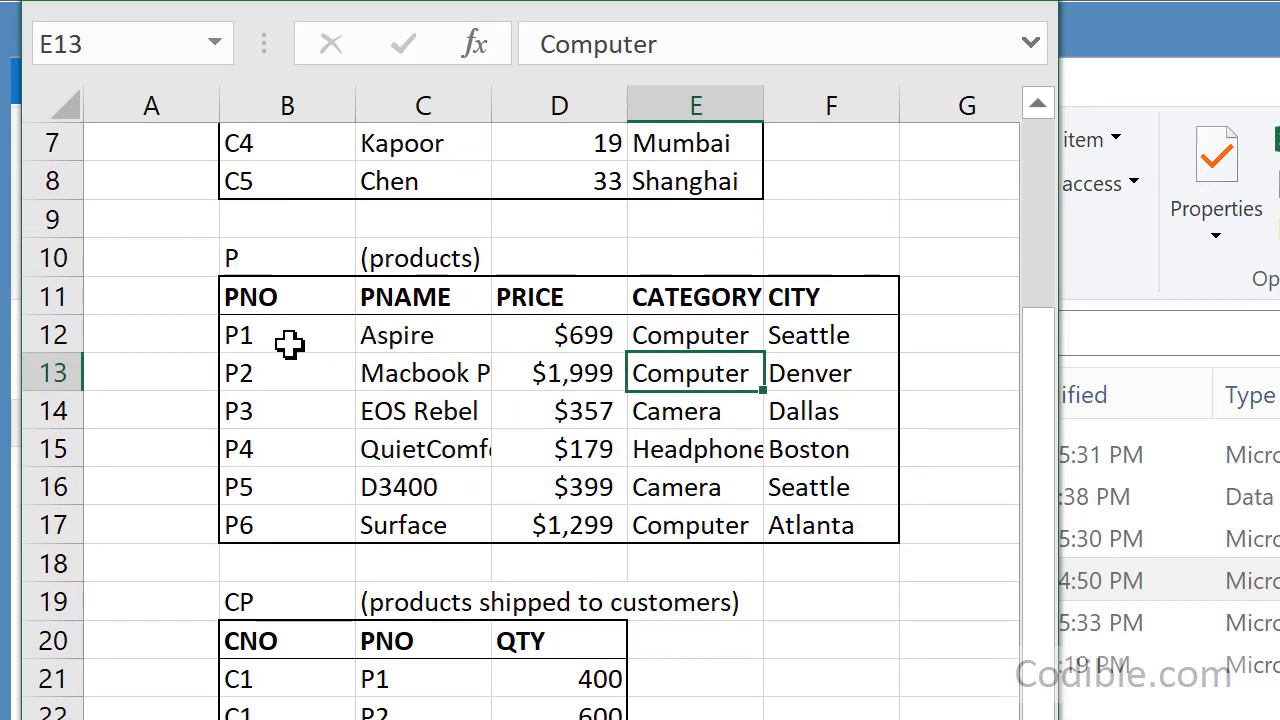
click(288, 372)
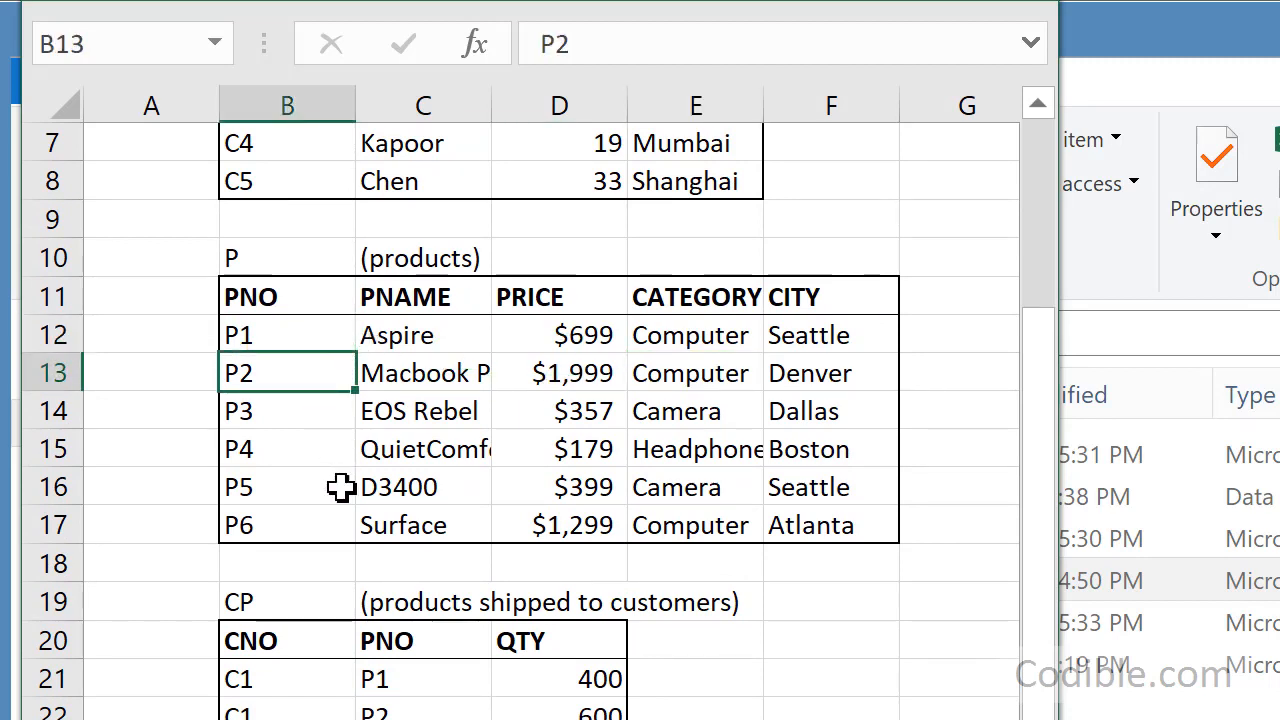
click(288, 524)
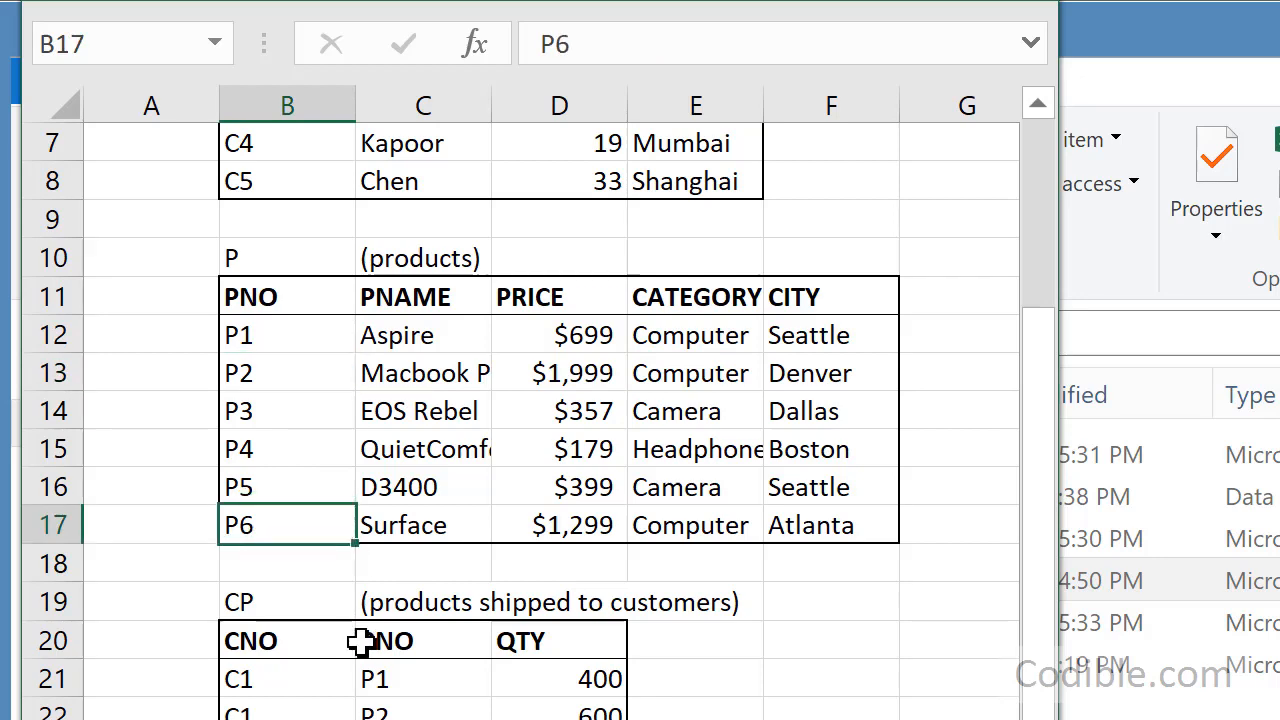
Review customer C1's and C3's shipment rows in the products-shipped table
scroll(down, 3)
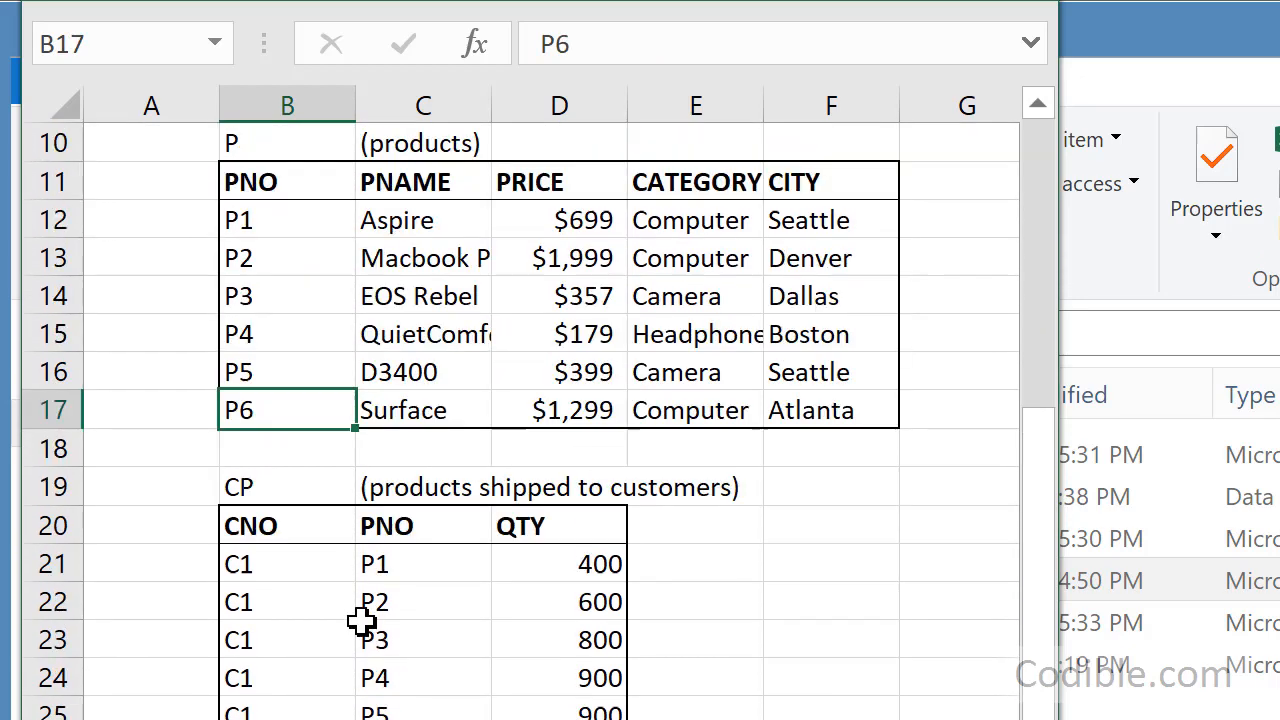
scroll(down, 3)
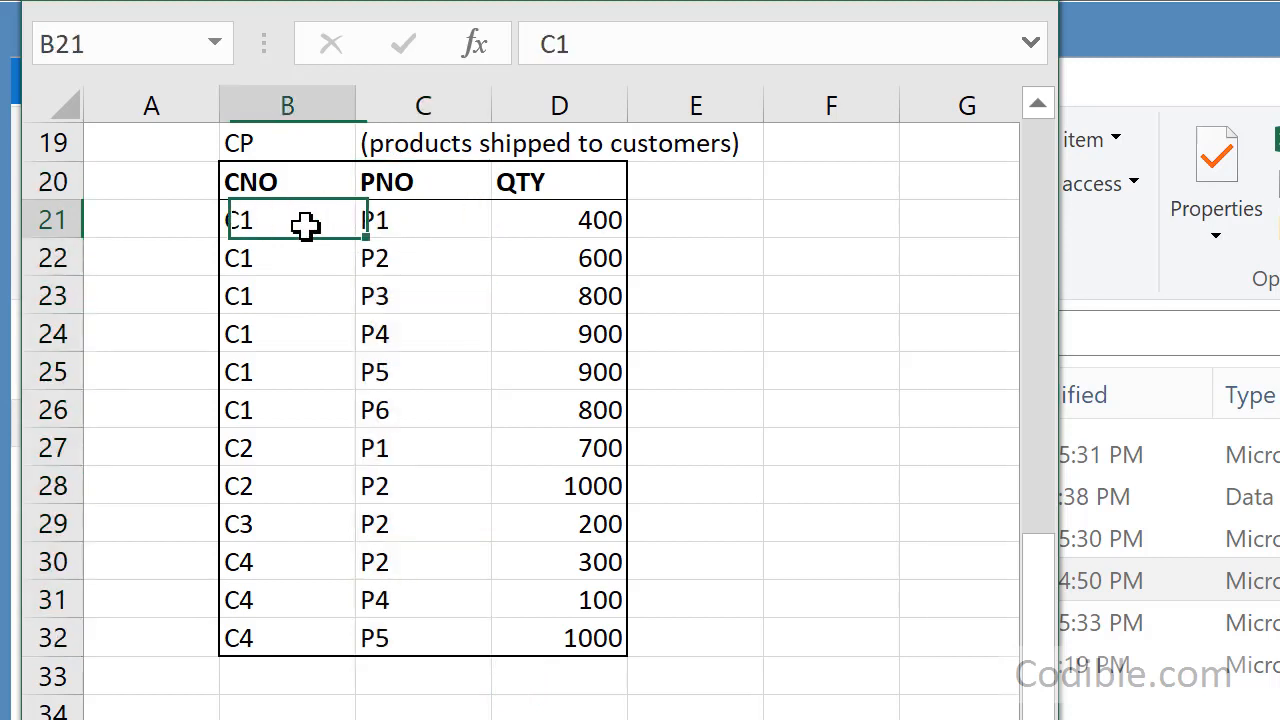
click(288, 258)
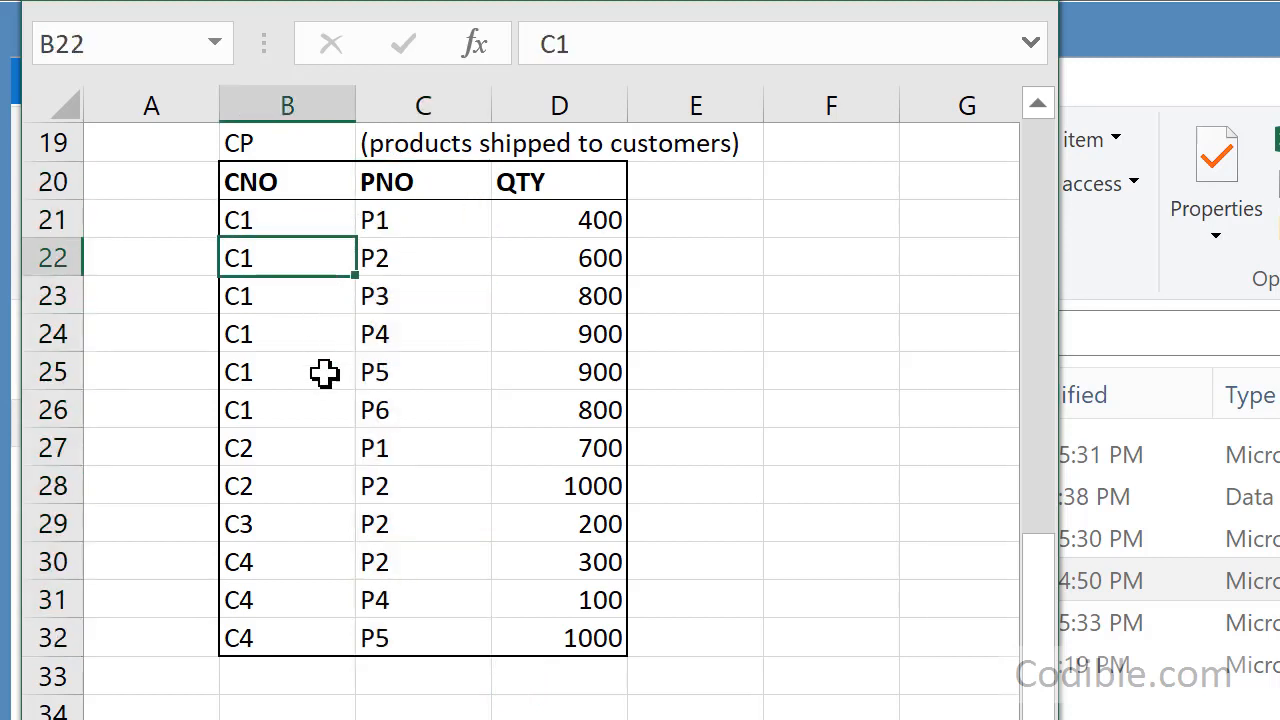
mouse_move(304, 460)
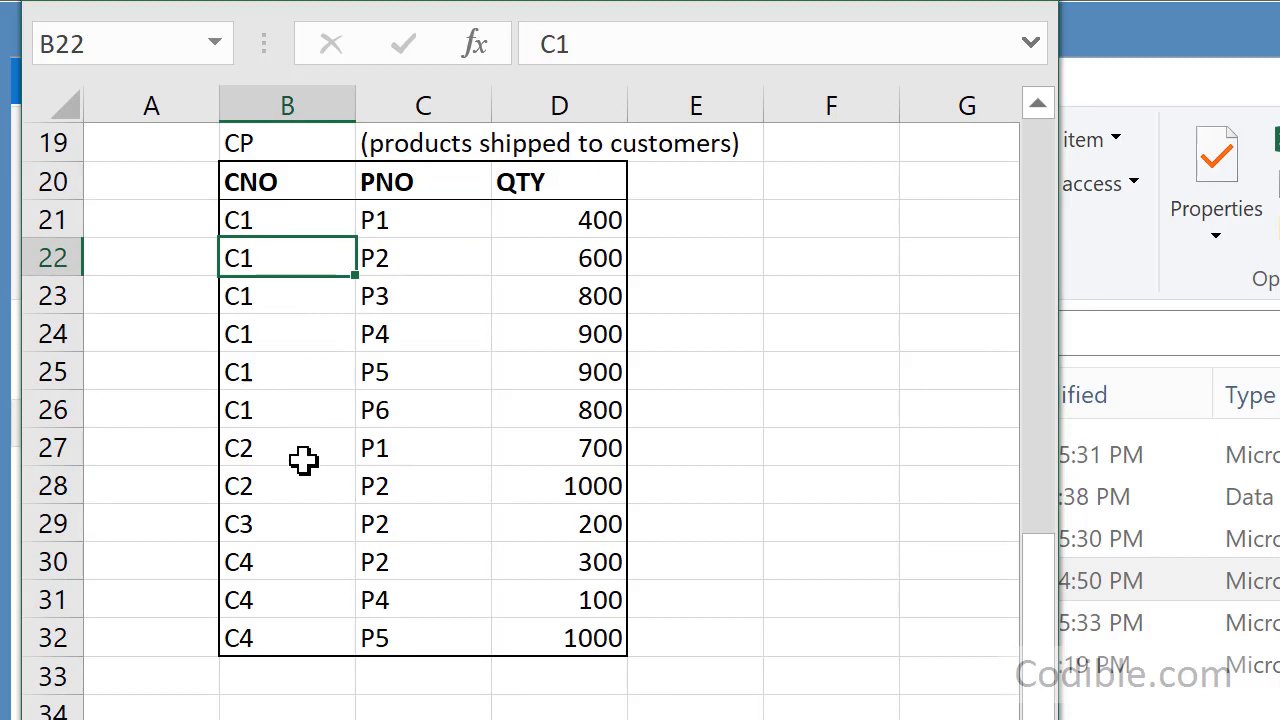
click(288, 524)
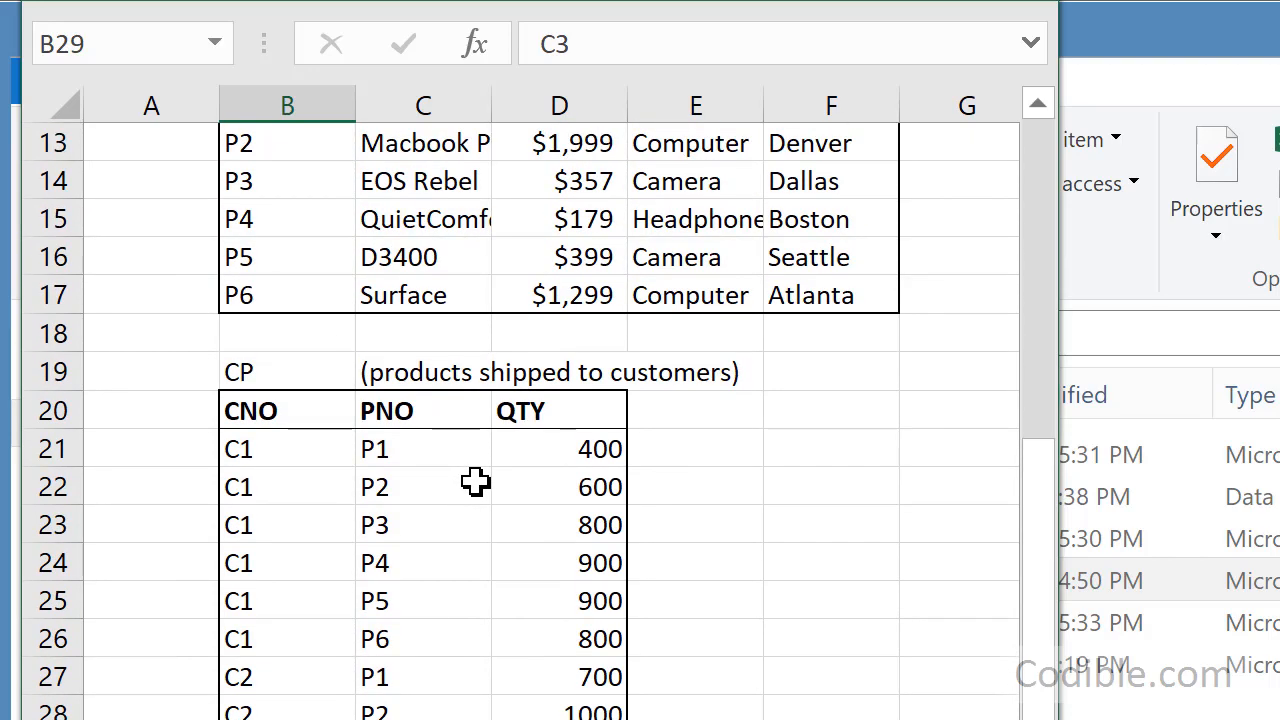
scroll(up, 3)
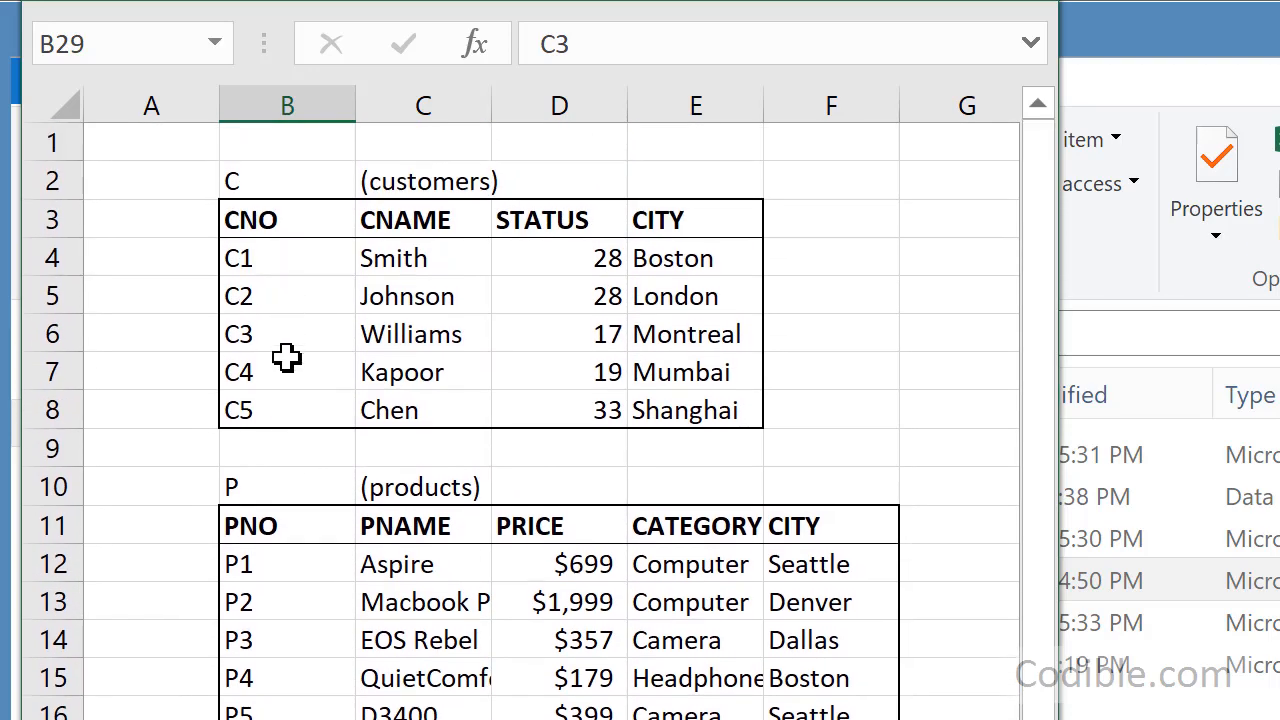
mouse_move(418, 392)
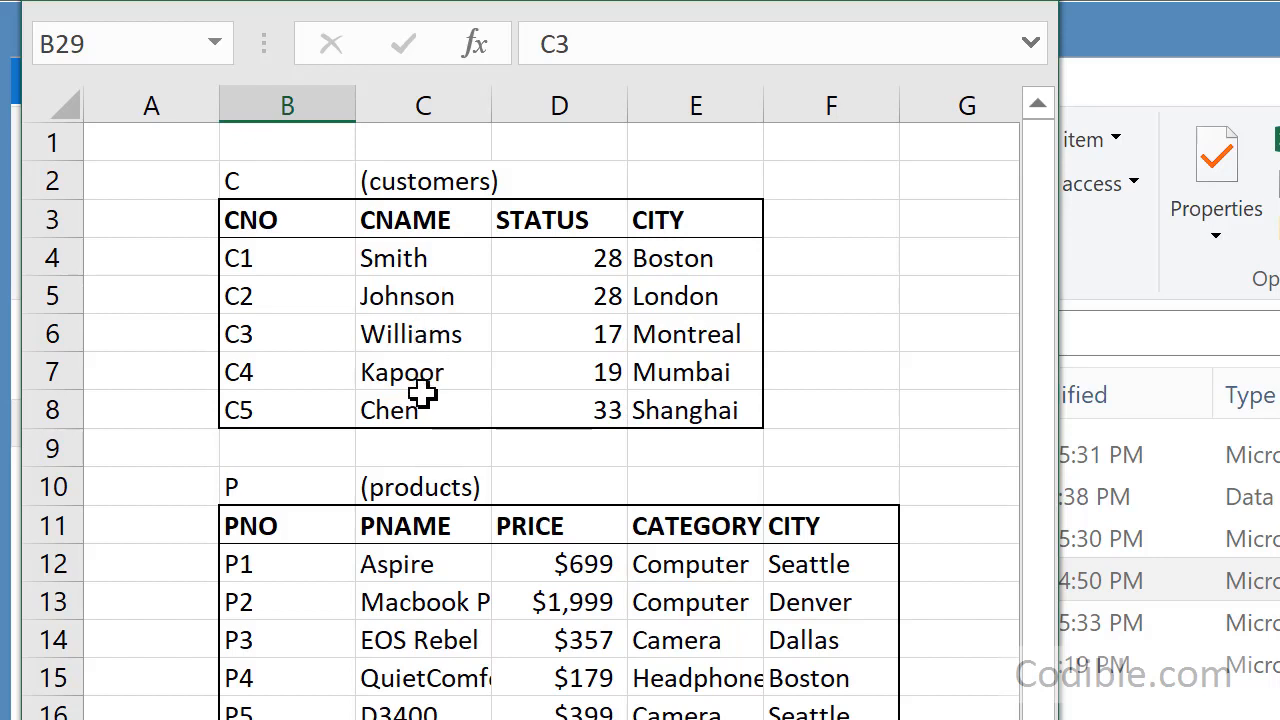
mouse_move(1050, 696)
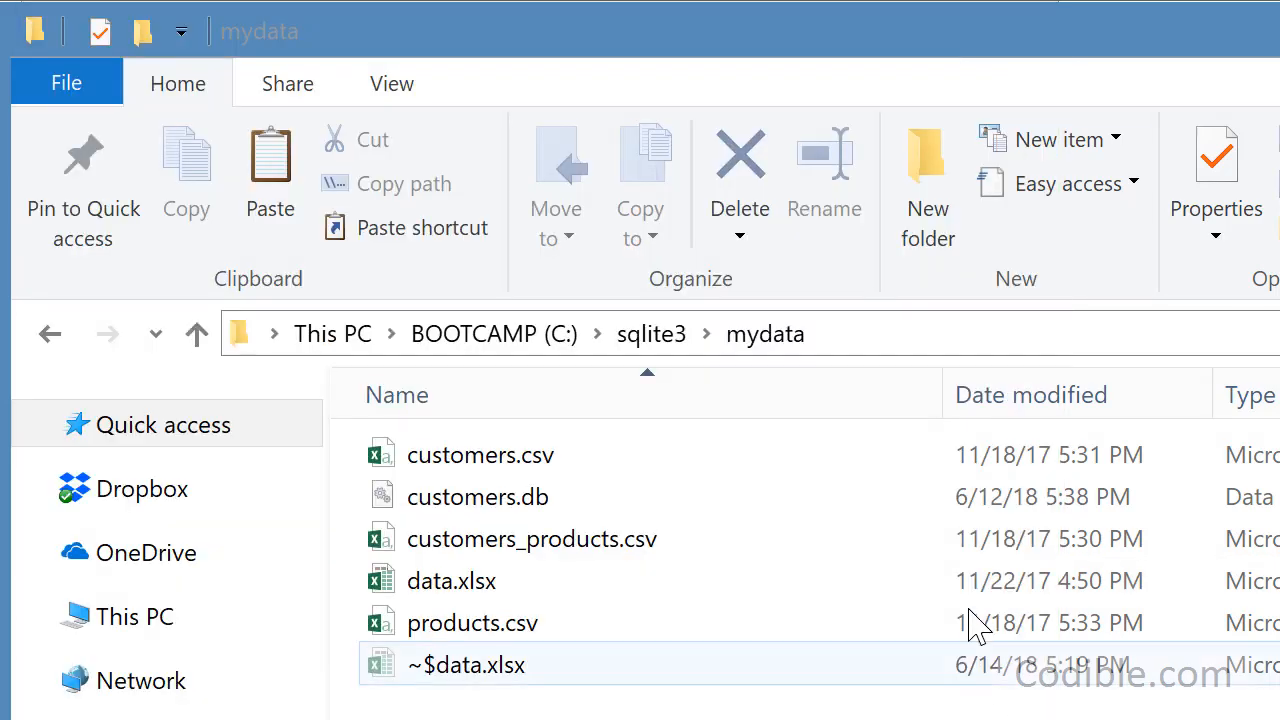
Launch cmd.exe from the address bar so Command Prompt starts in the mydata folder
text(C:\Windows\System32\cmd.exe)
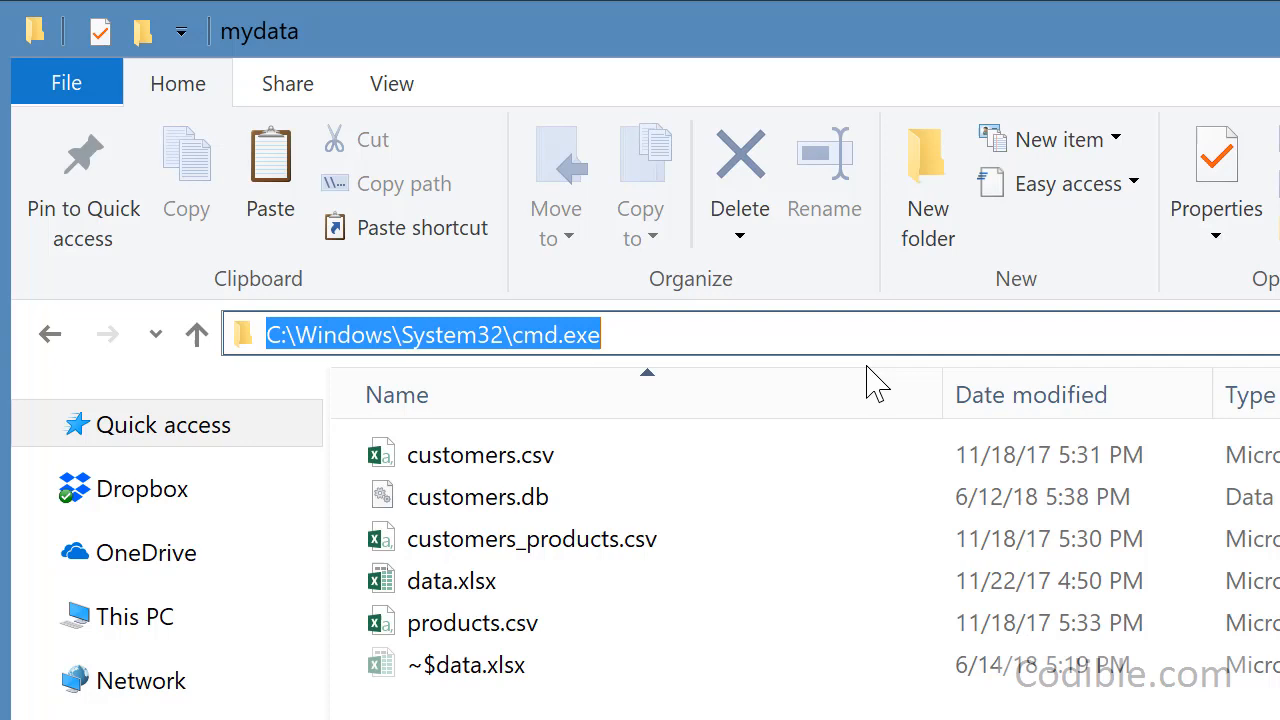
mouse_move(800, 376)
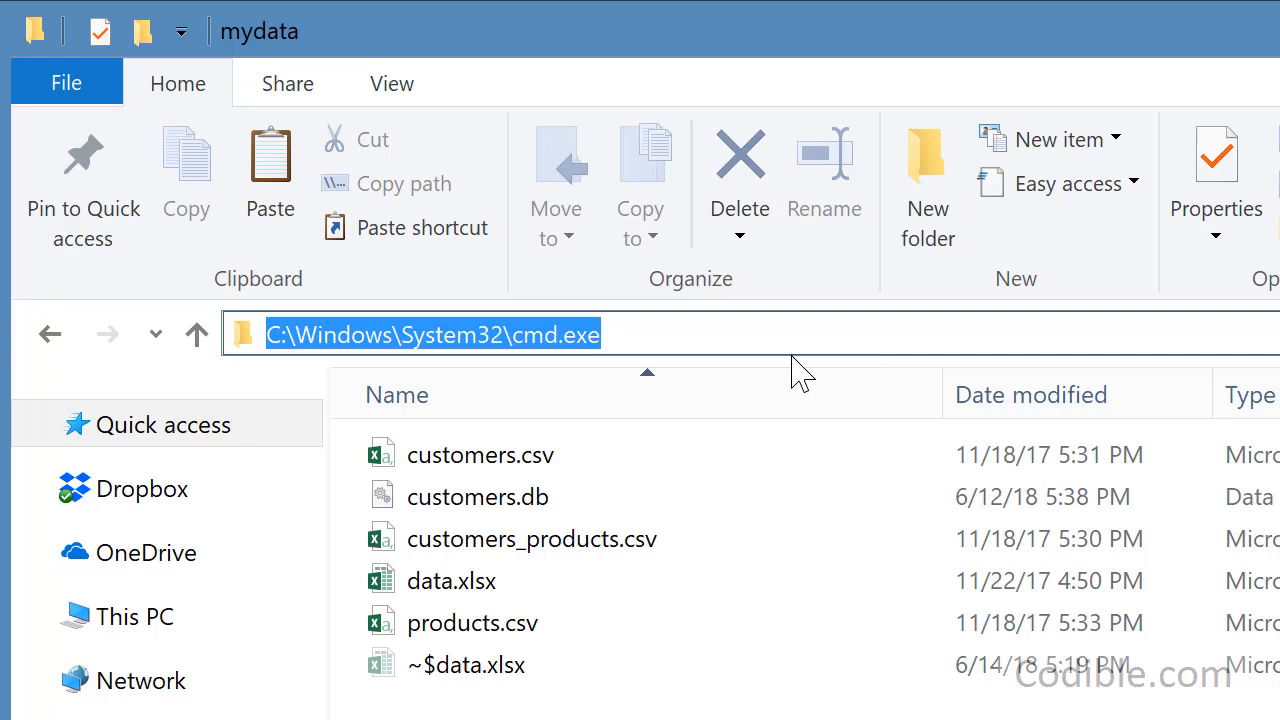
text(c)
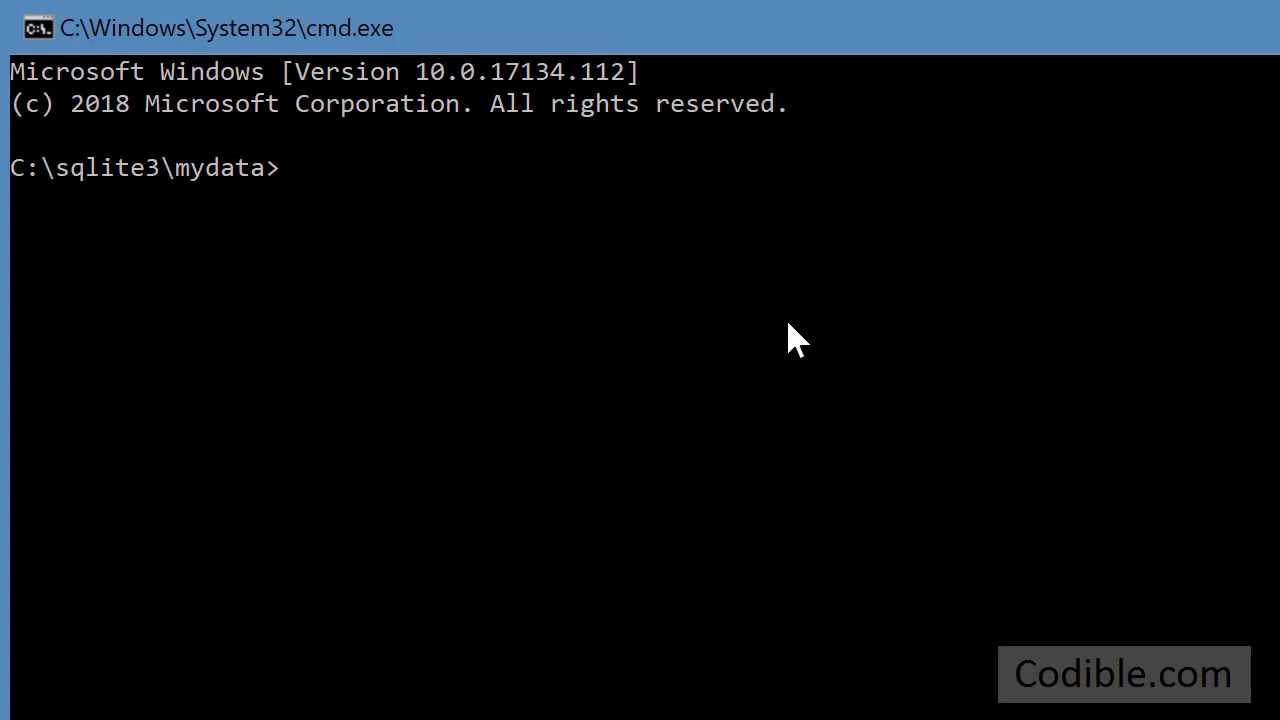
Start sqlite3 on customers.db and list the table definitions with .schema
text(sqlite3 customers.db)
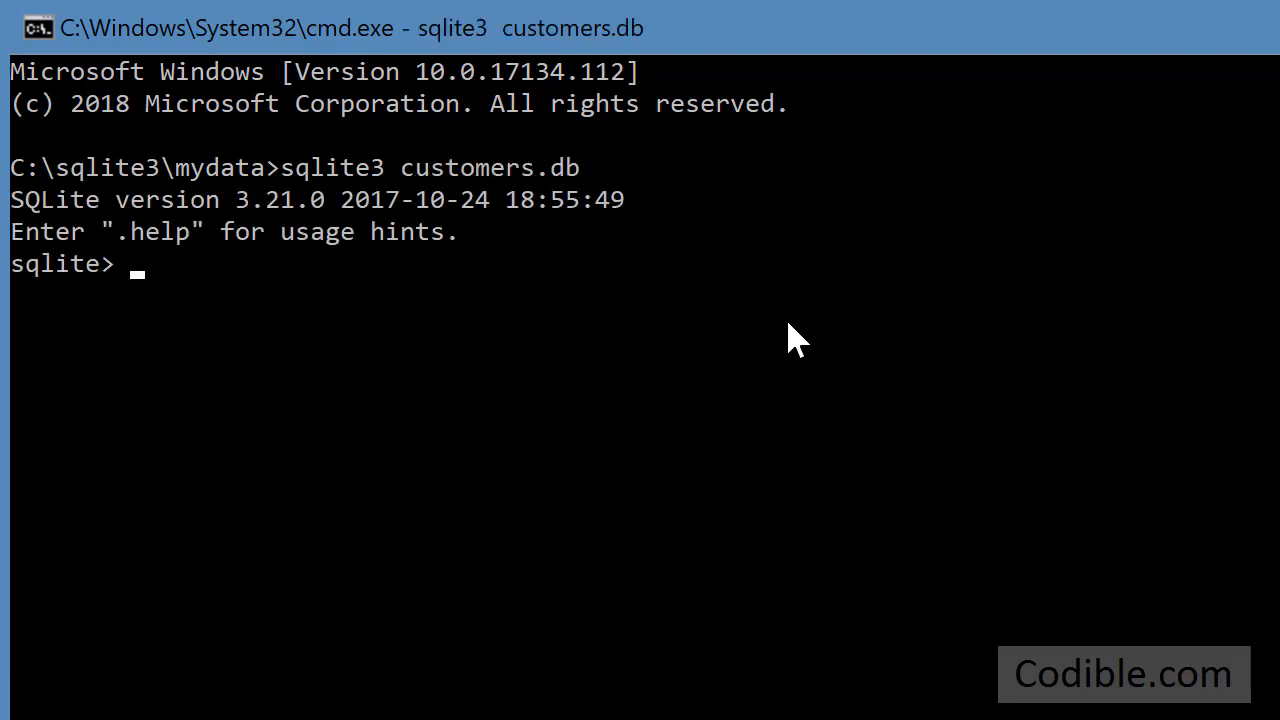
text(.schema)
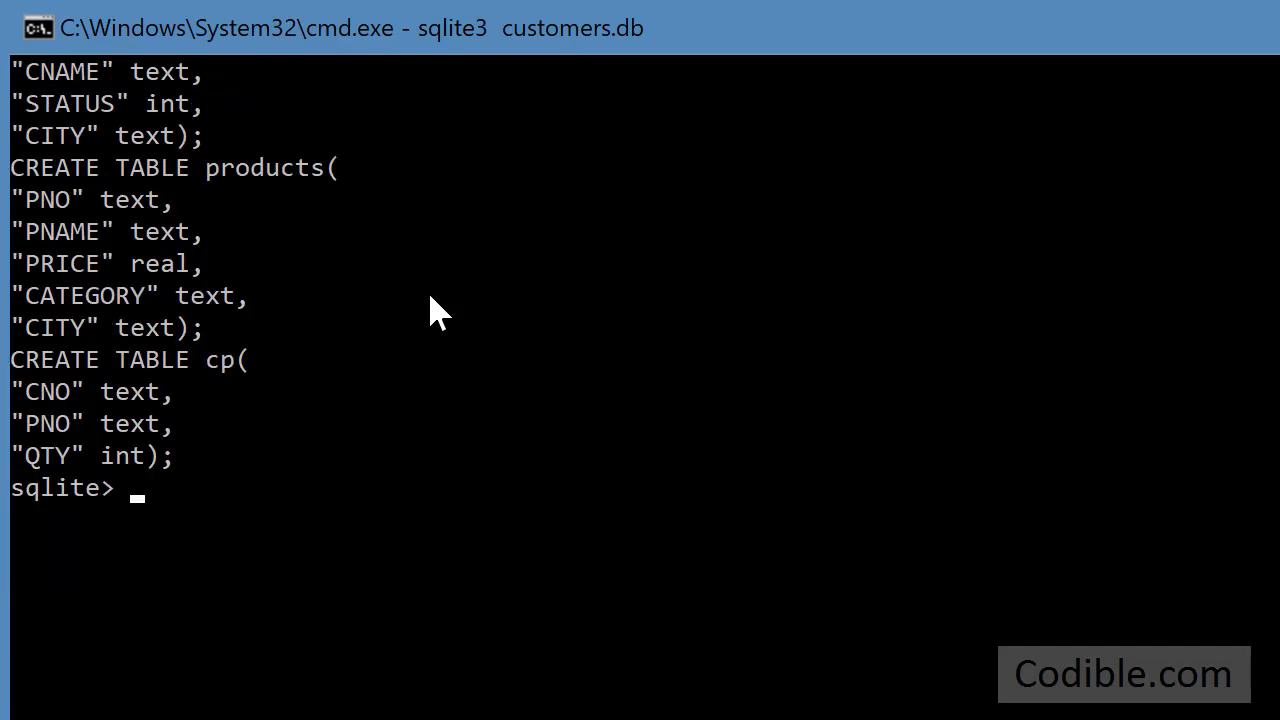
Enter the outer query: select cname from customers where cno IN (
text(sele)
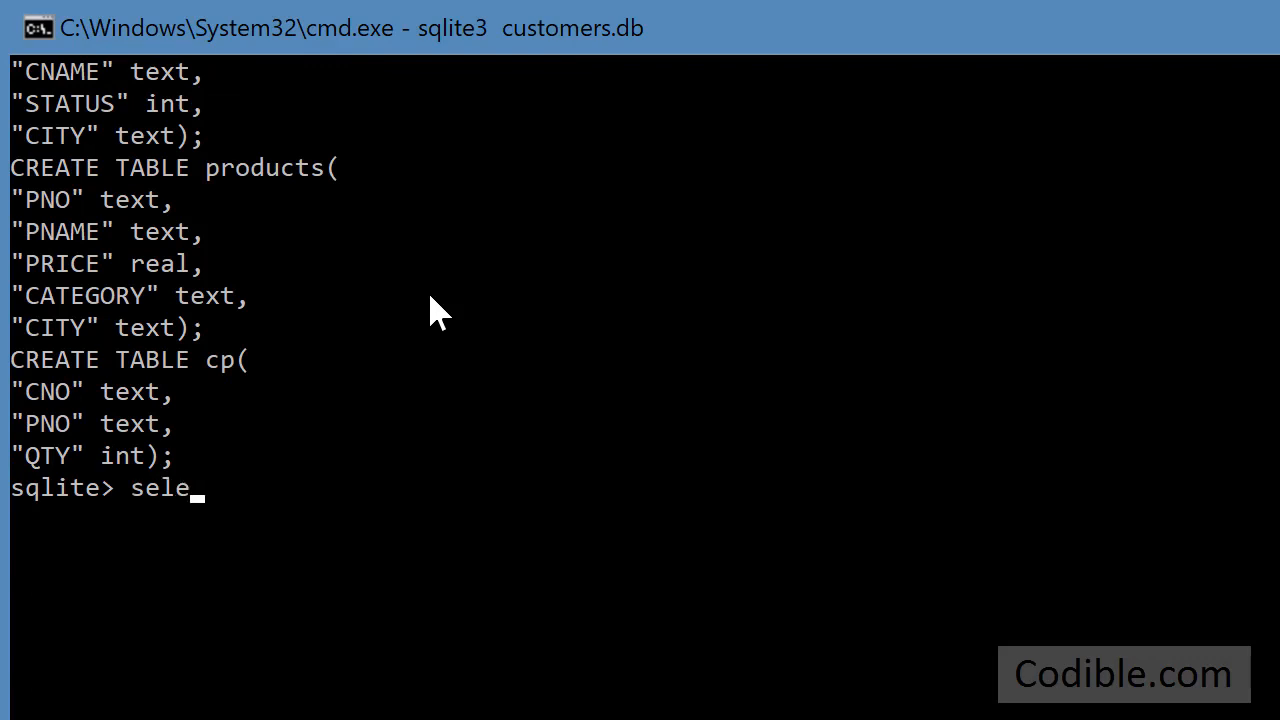
text(ct cname)
text(from)
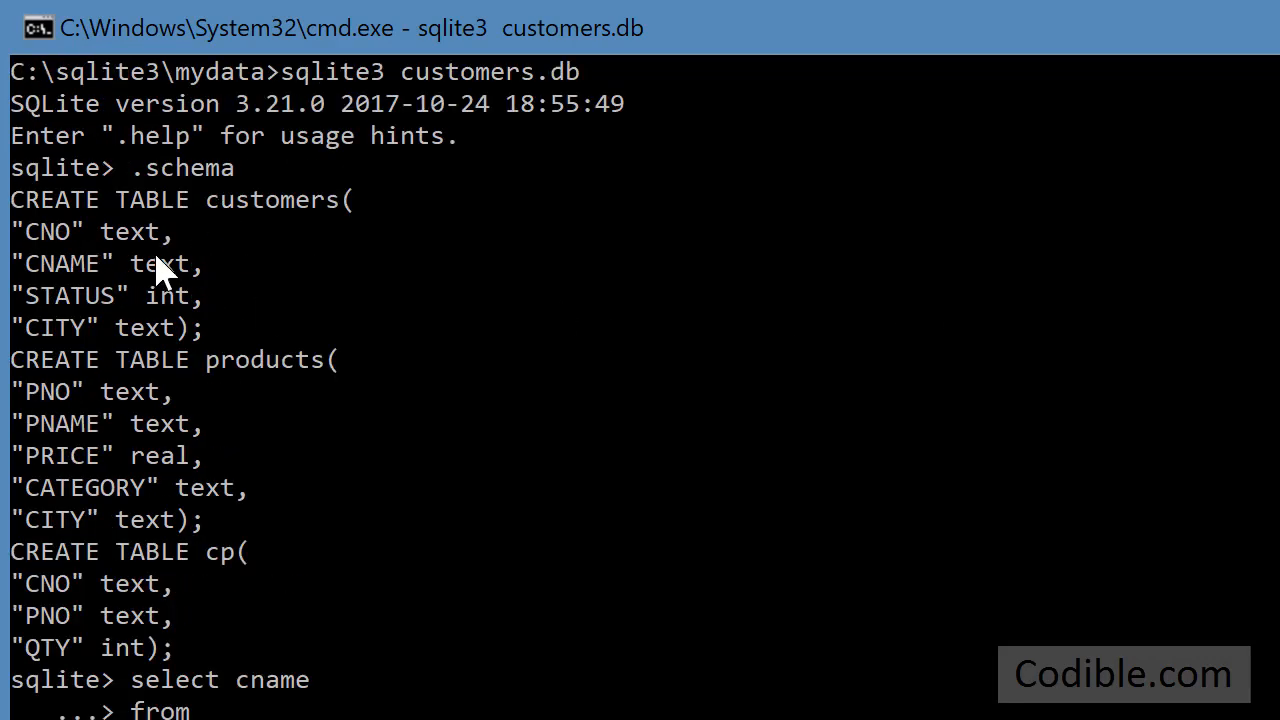
mouse_move(350, 300)
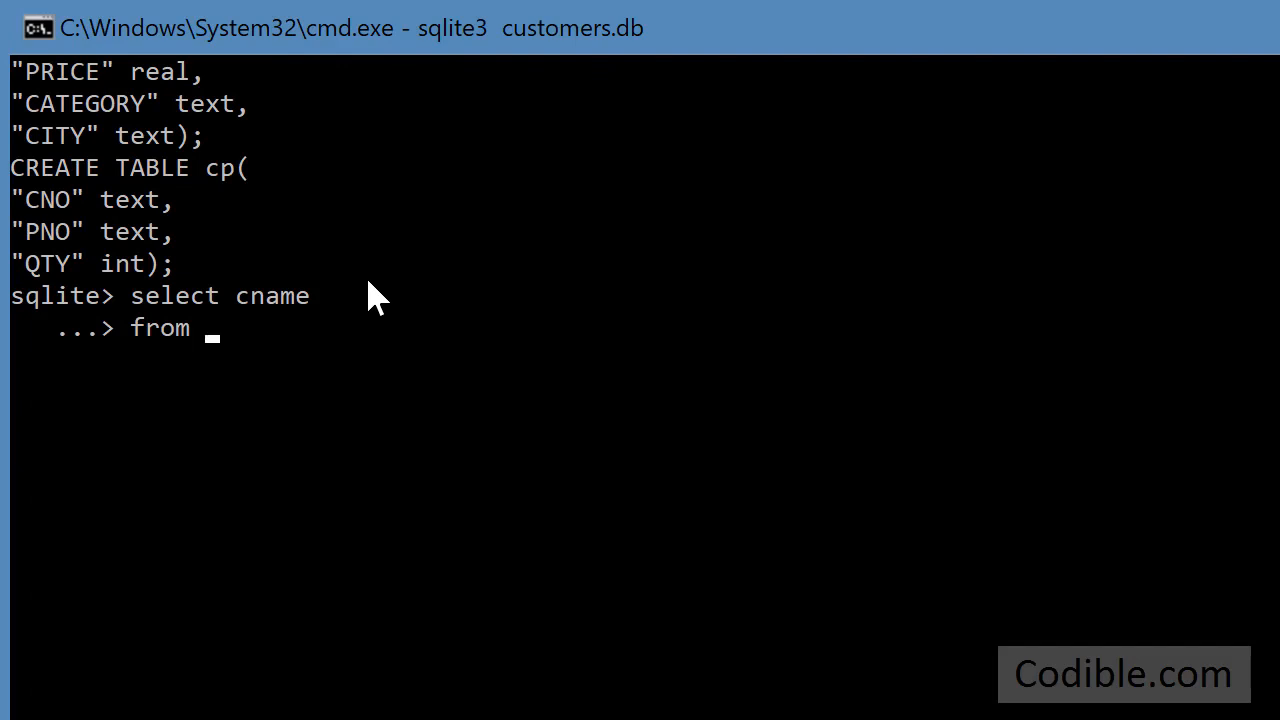
text(customers)
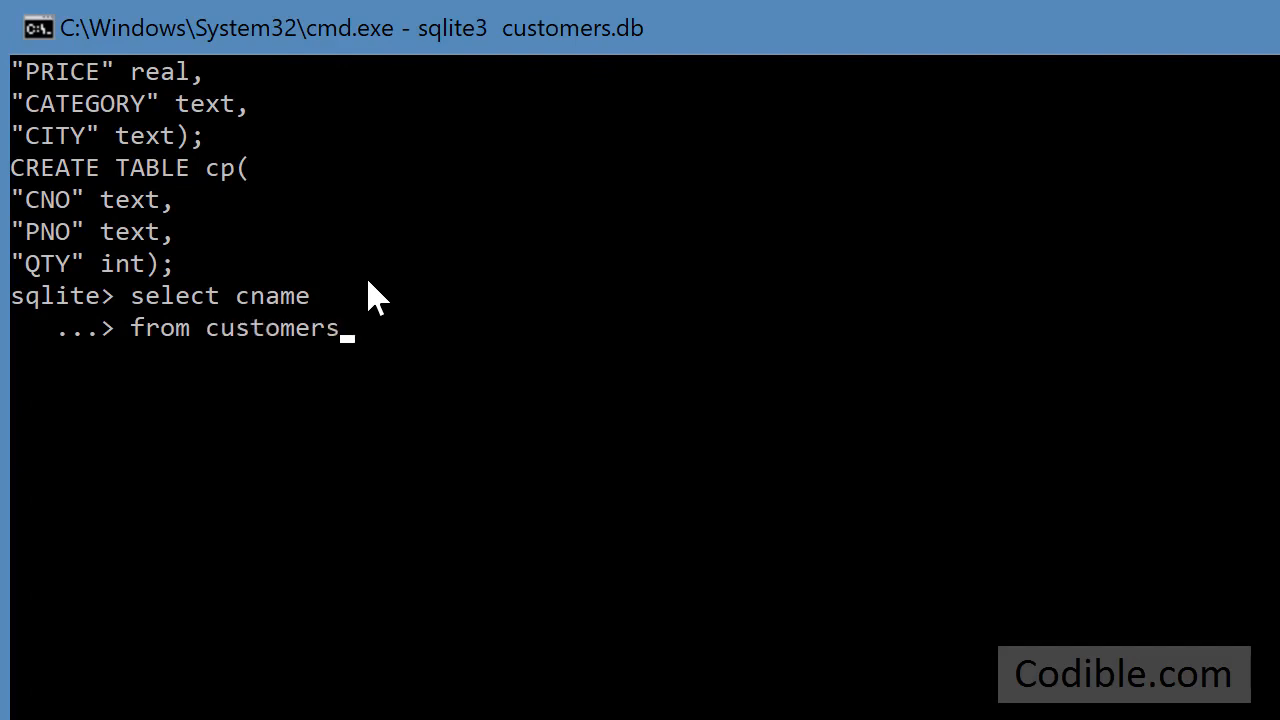
text(where)
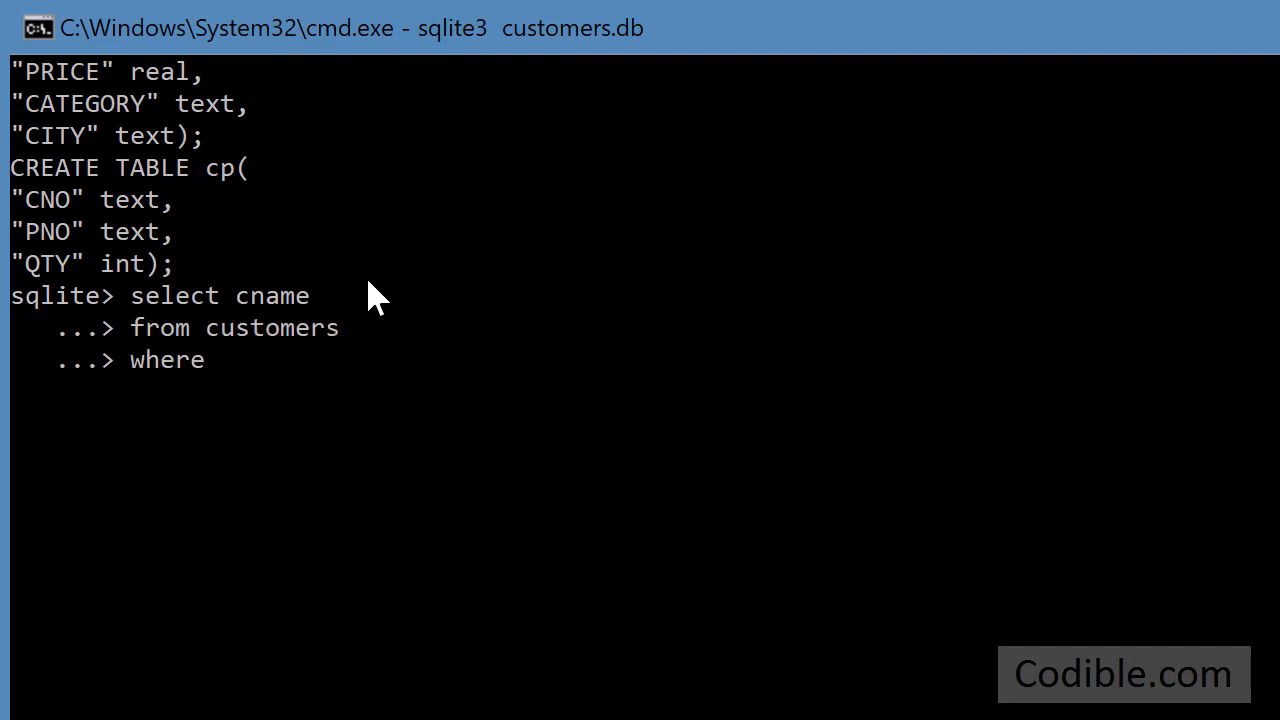
text(cno)
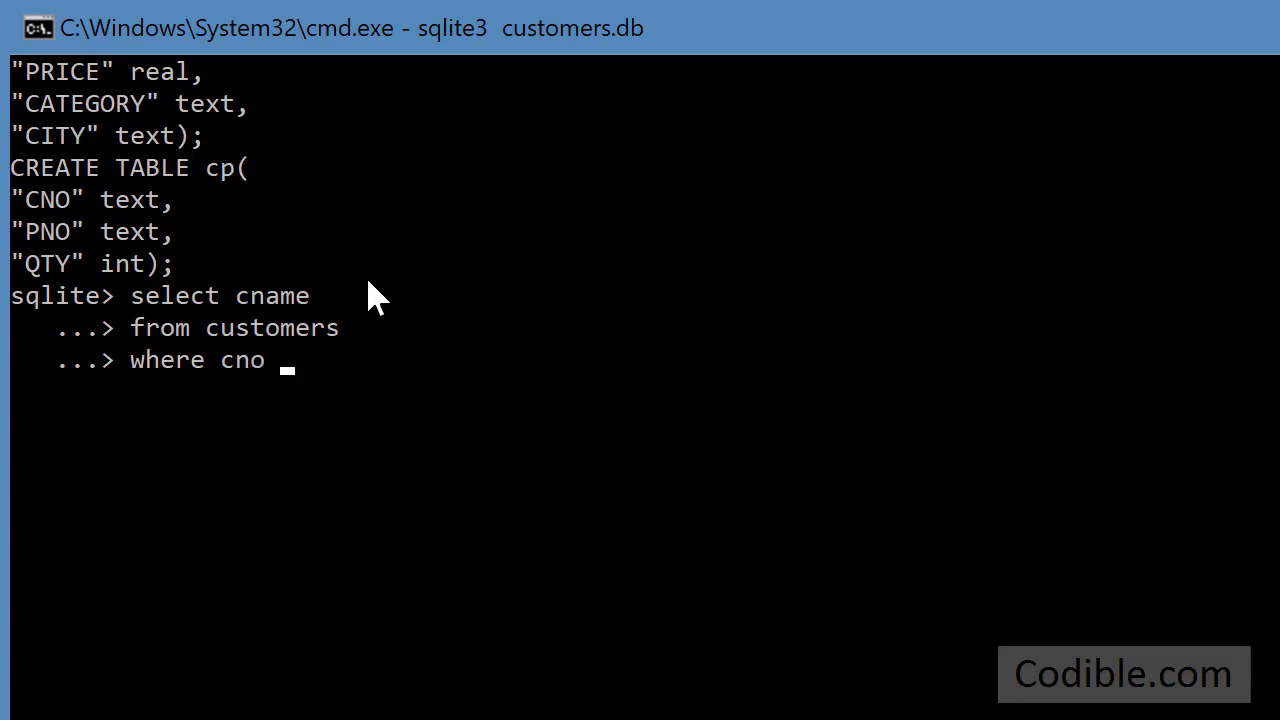
text(IN ()
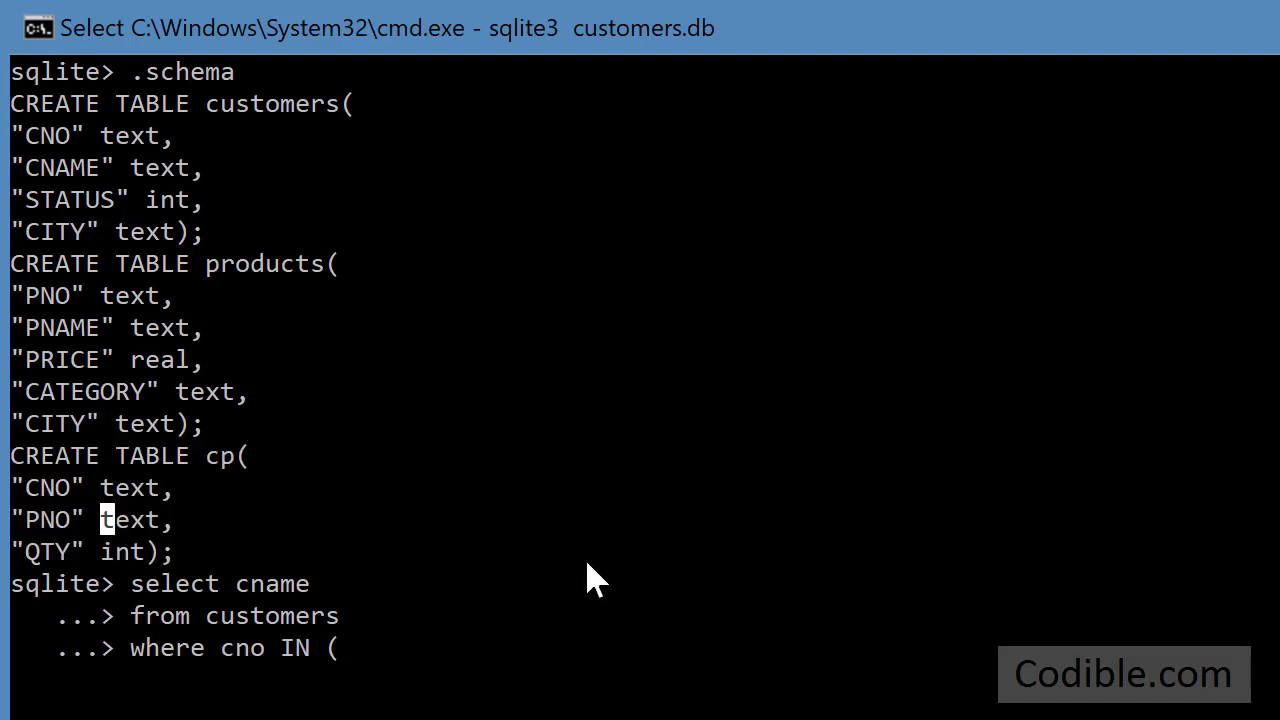
mouse_move(540, 516)
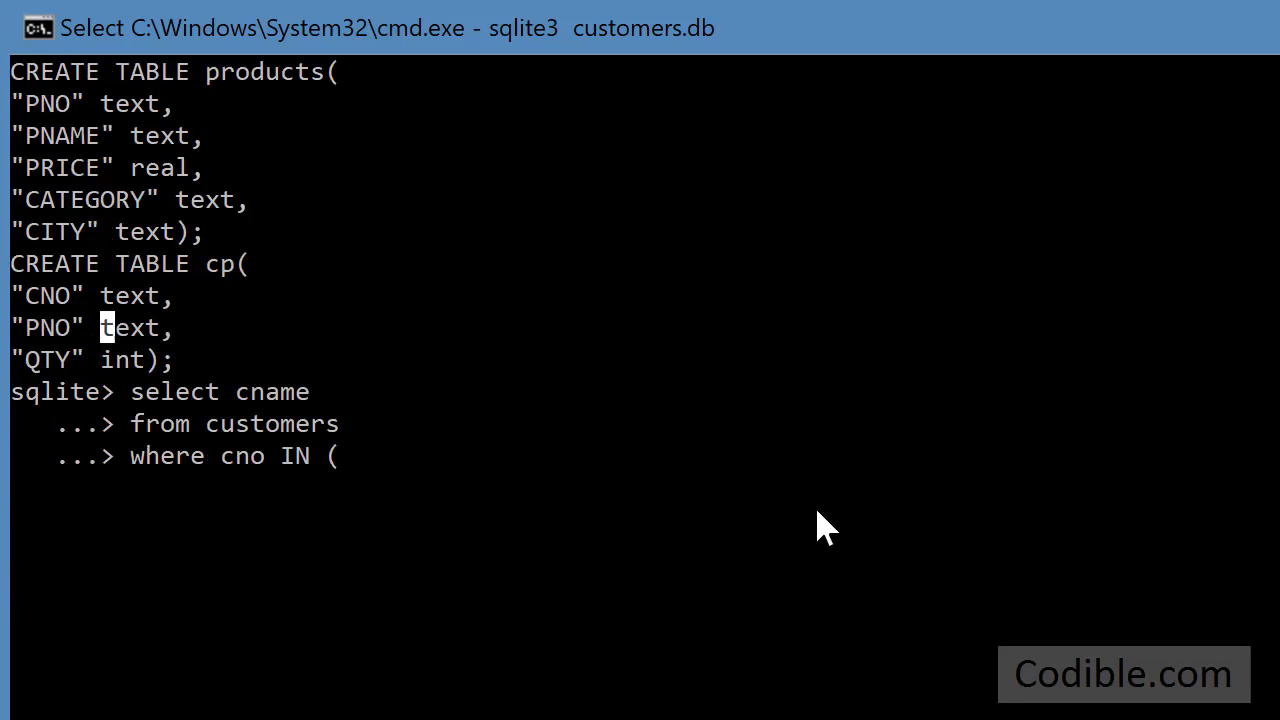
Enter the middle subquery: select cno from cp where pno IN (
text(s)
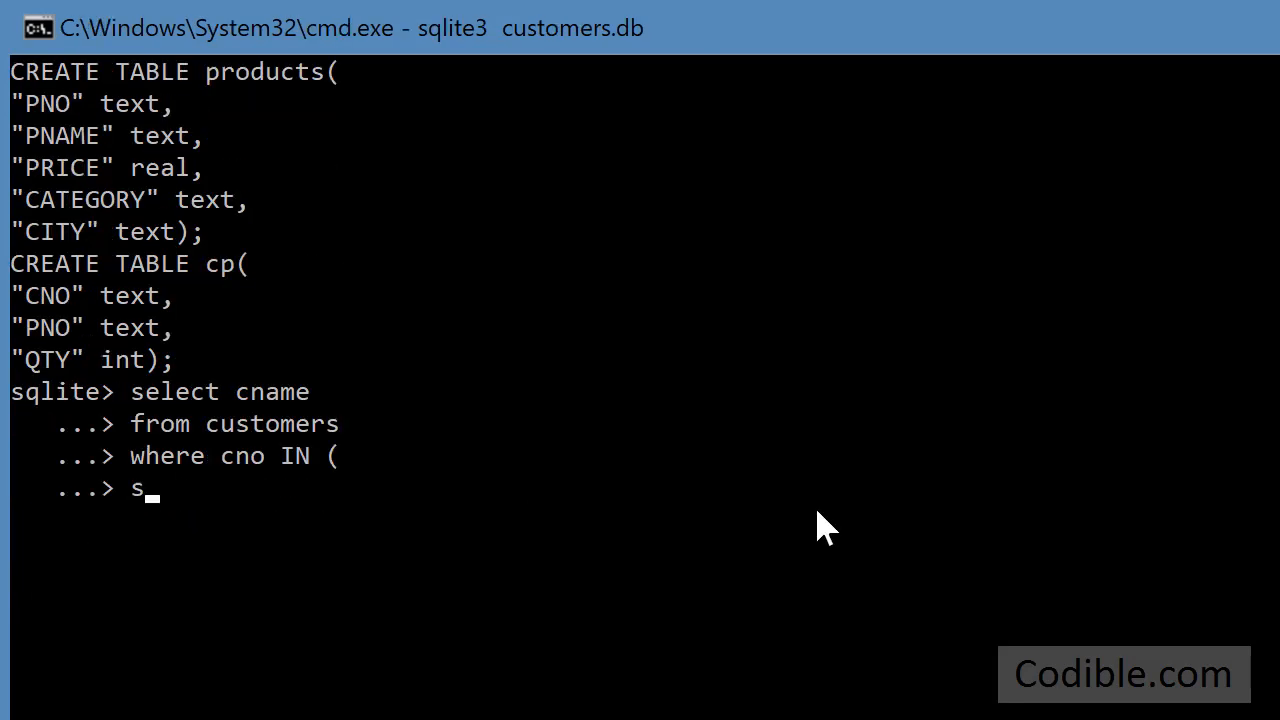
text(elect)
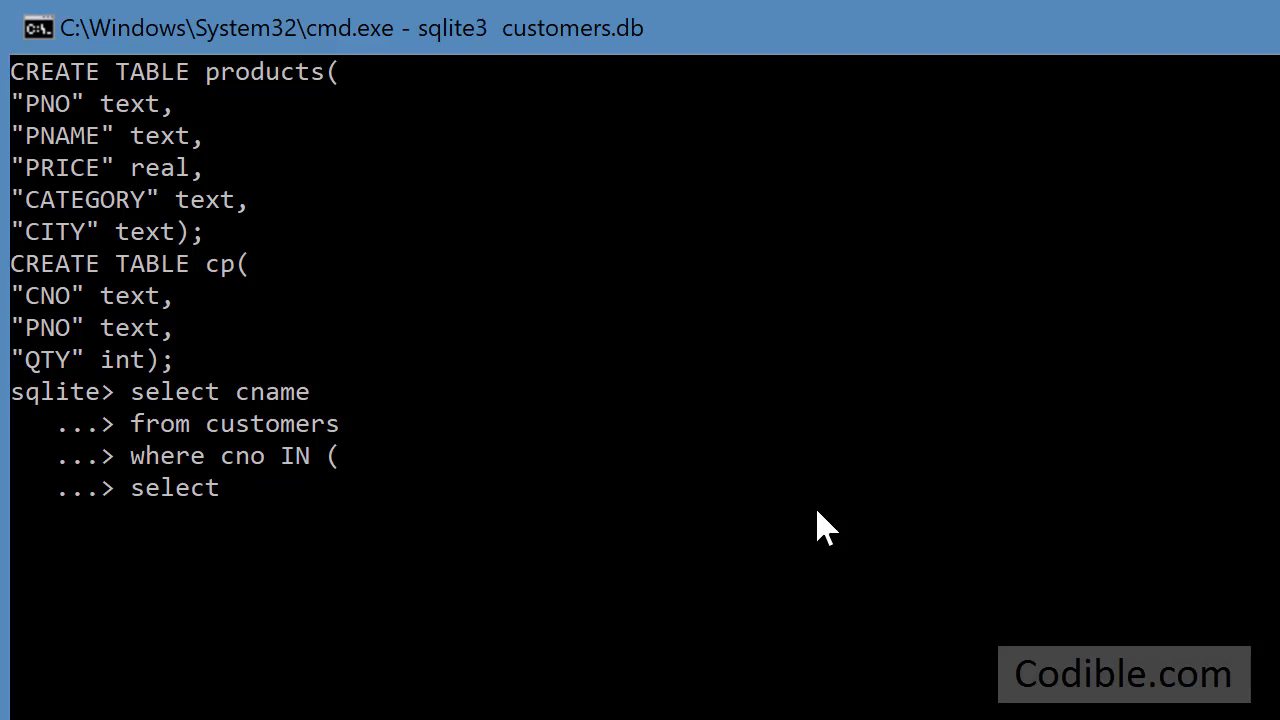
text(cno)
text(where p)
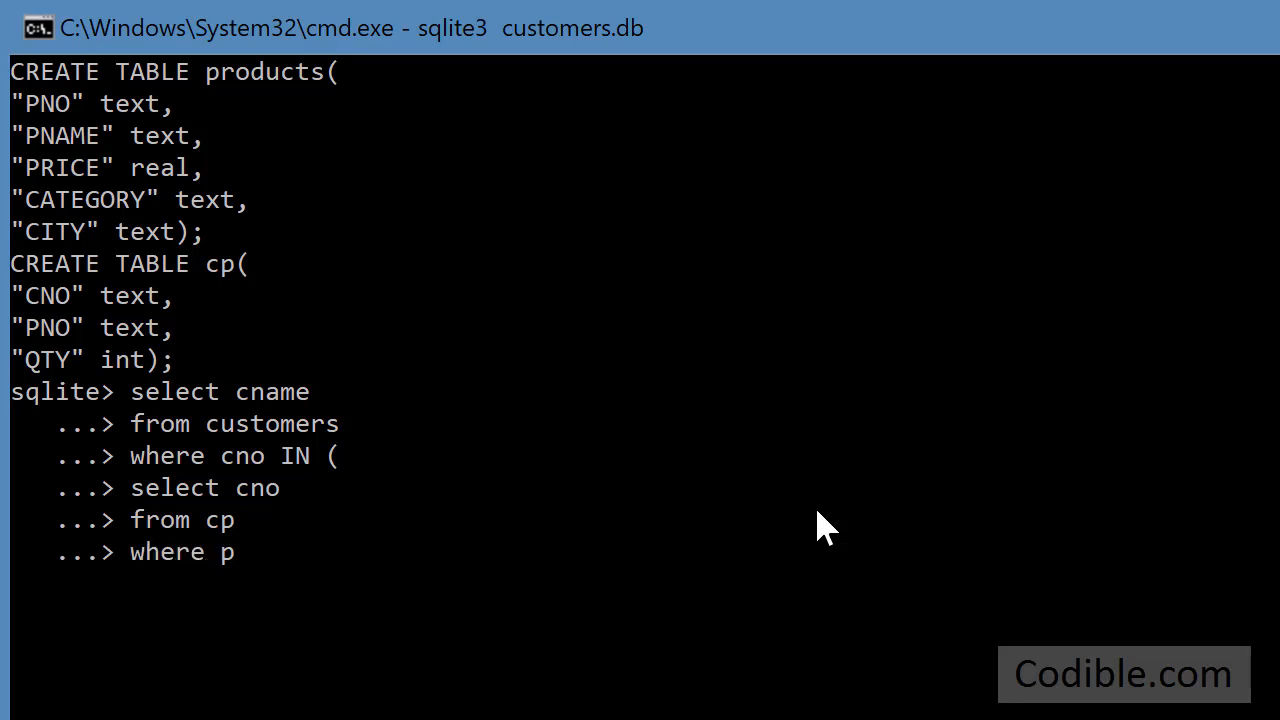
text(no IN)
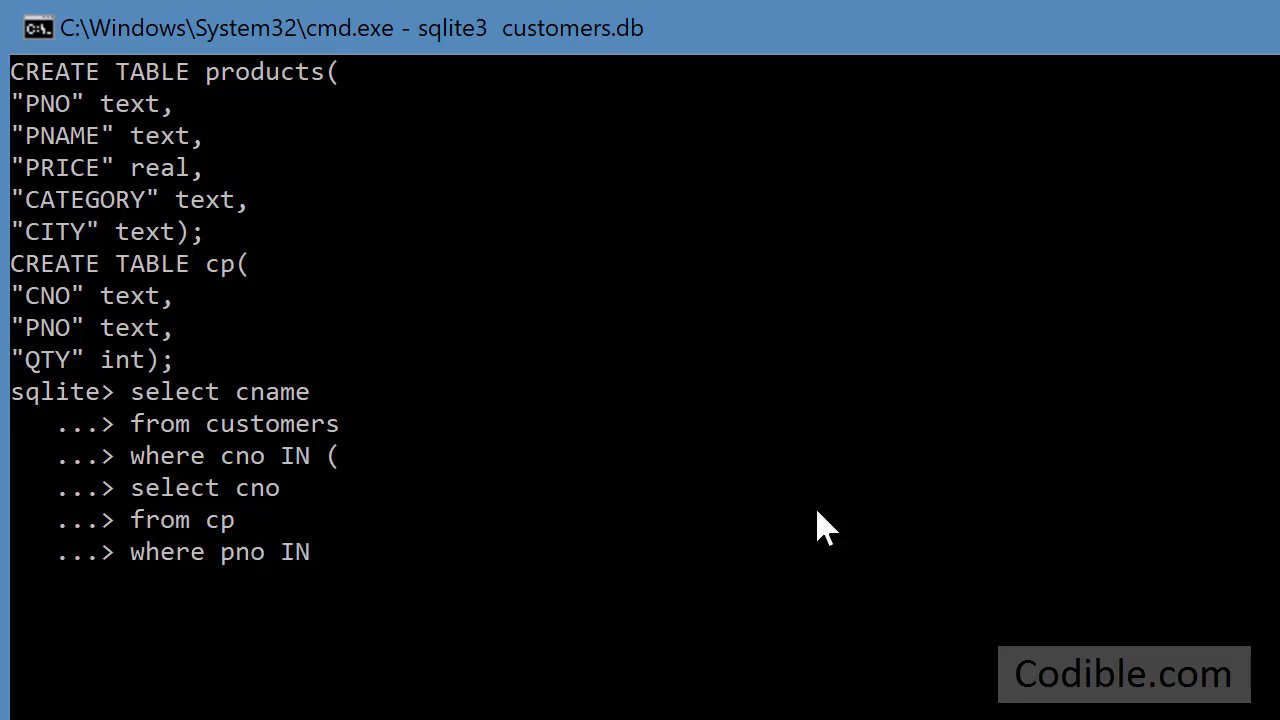
text(()
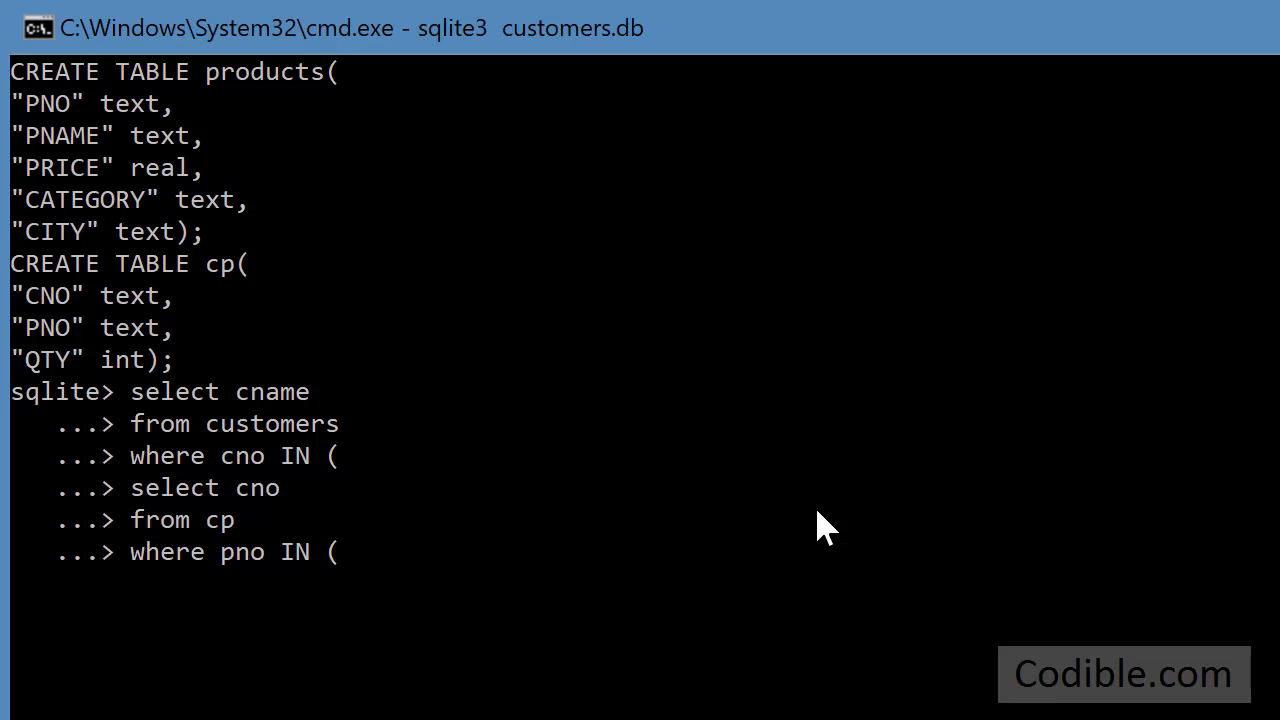
mouse_move(582, 476)
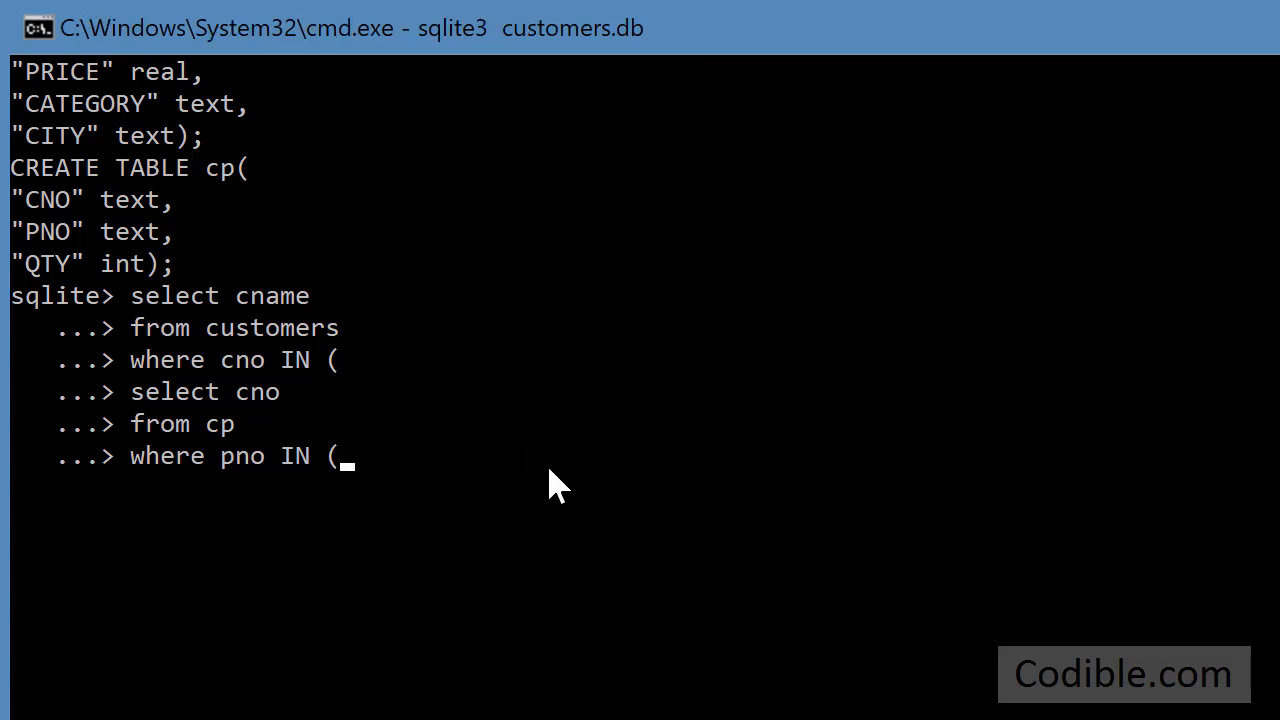
Enter the innermost subquery: select pno from products where category = "Computer")
text(se)
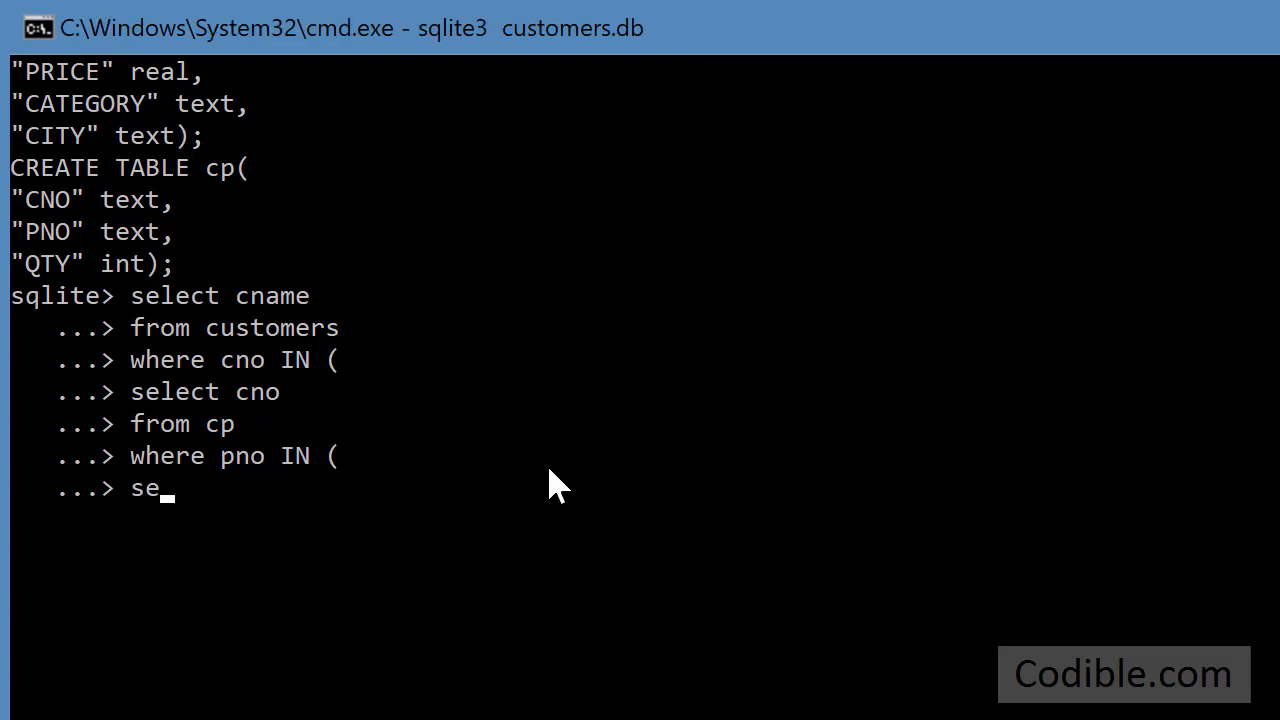
text(lect pno)
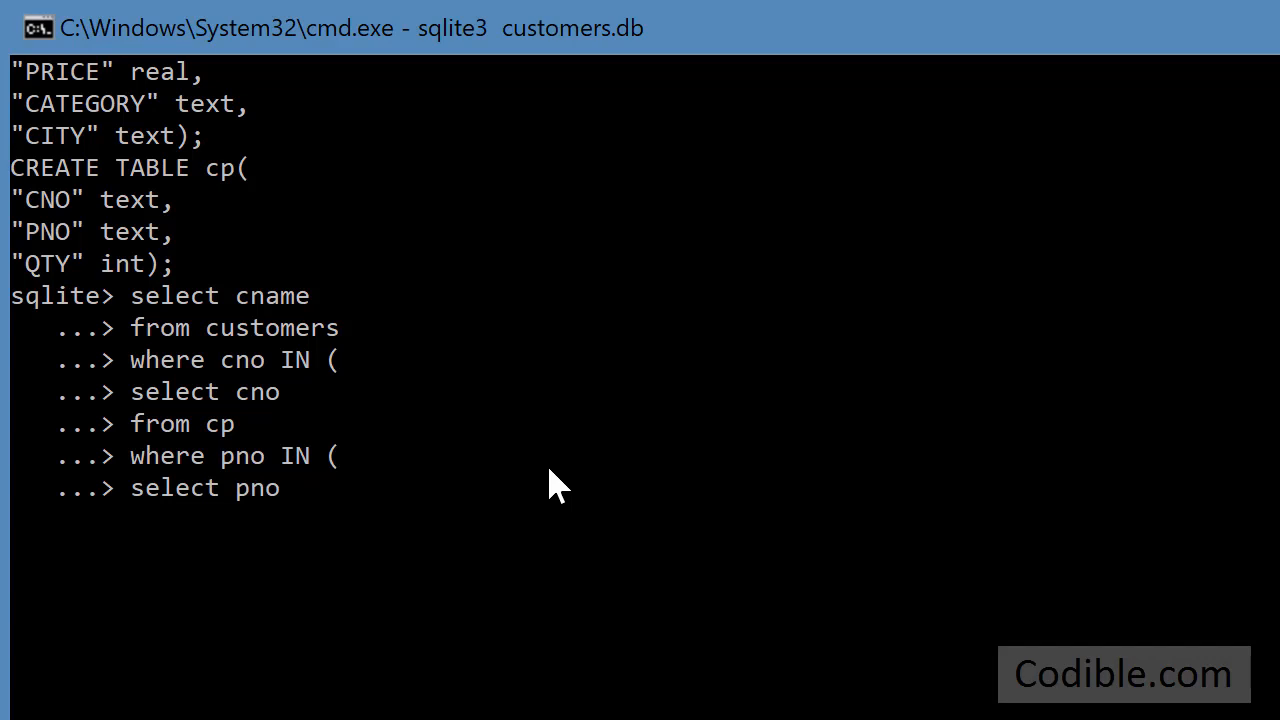
text(from produ)
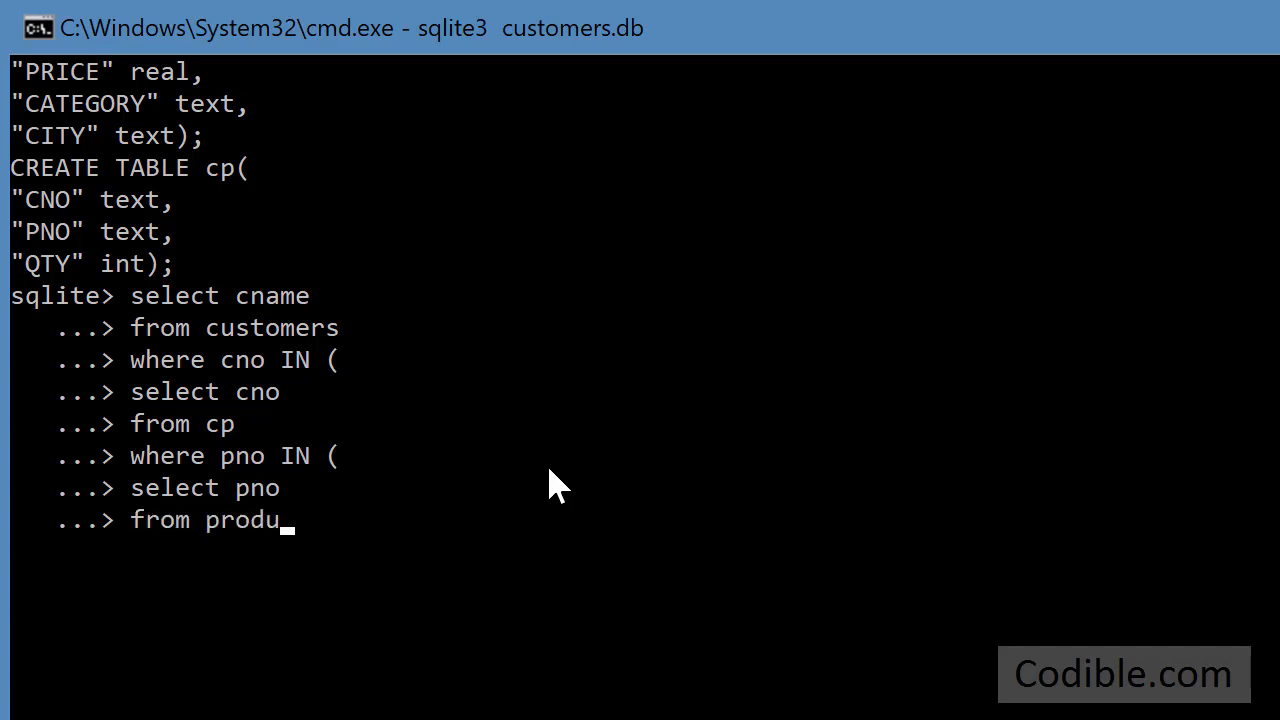
text(cts)
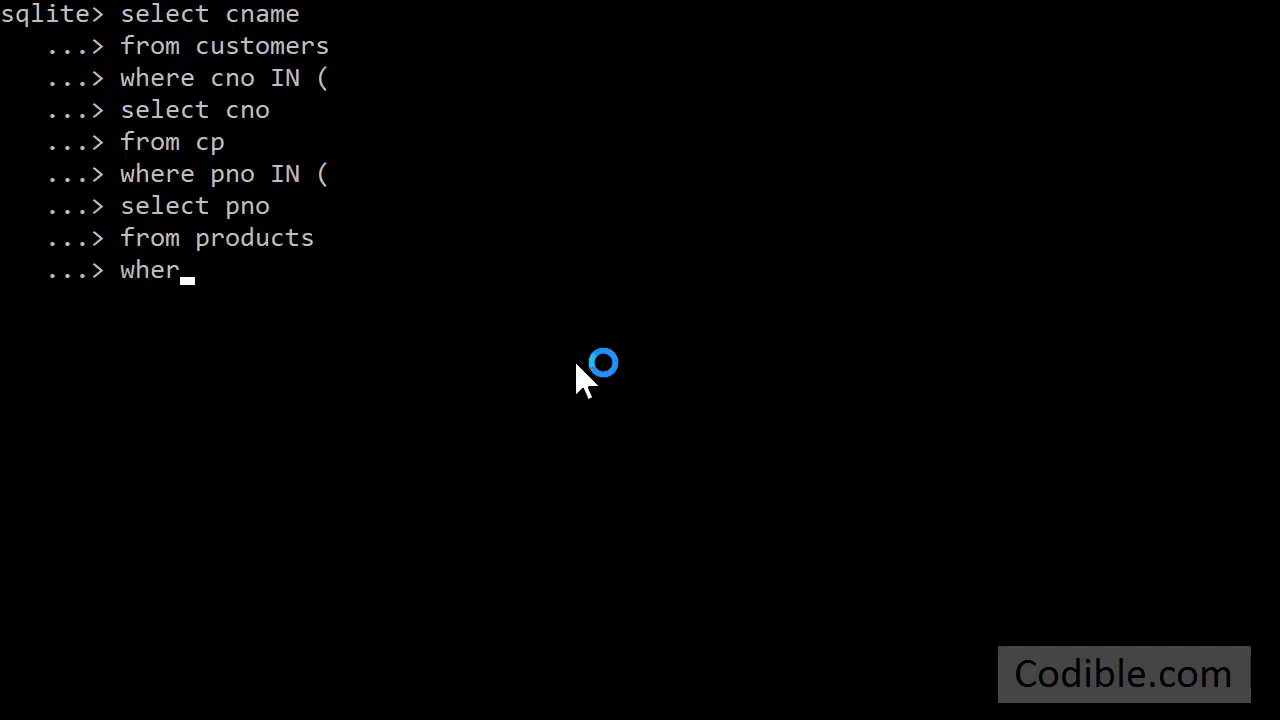
text(e)
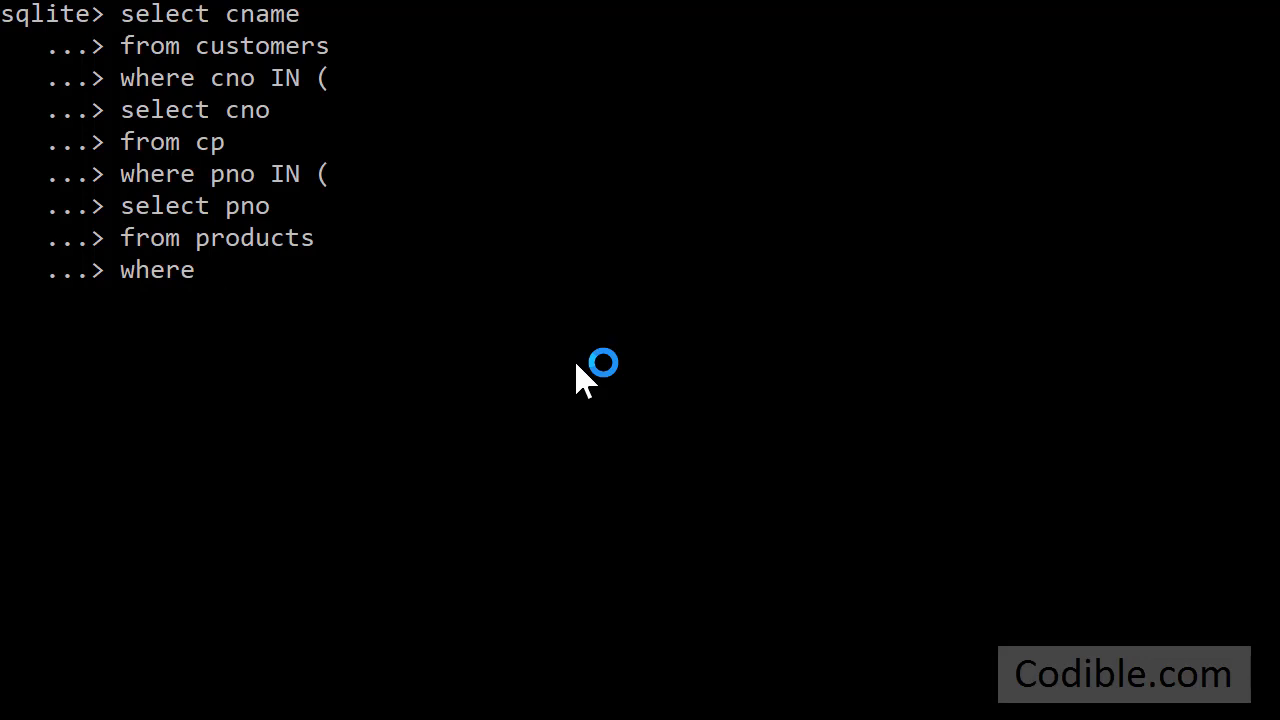
text(category =)
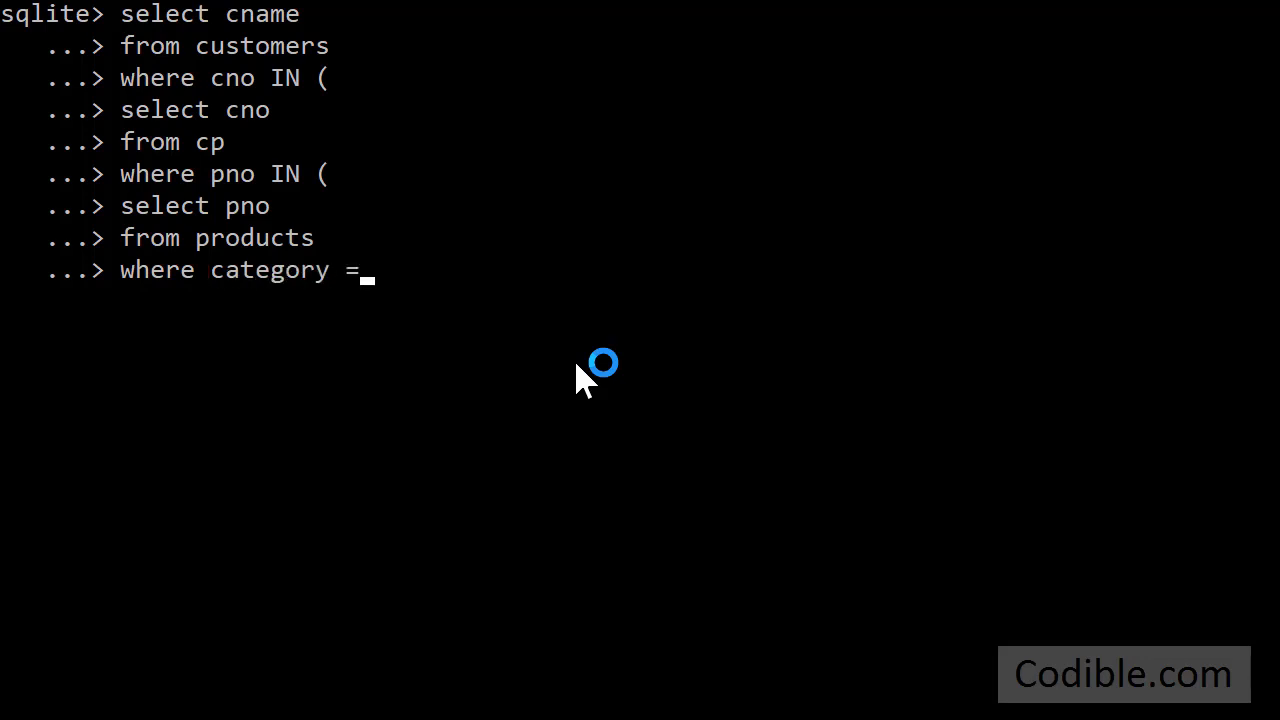
text("comp)
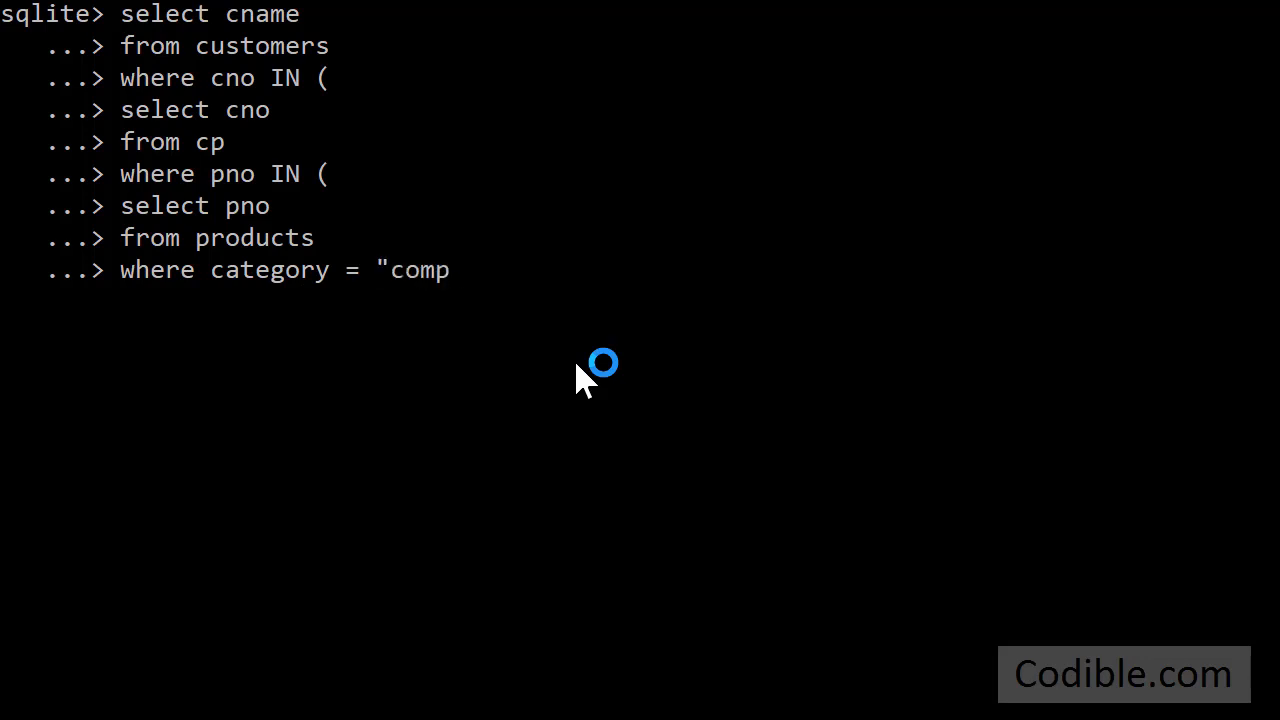
text(ute)
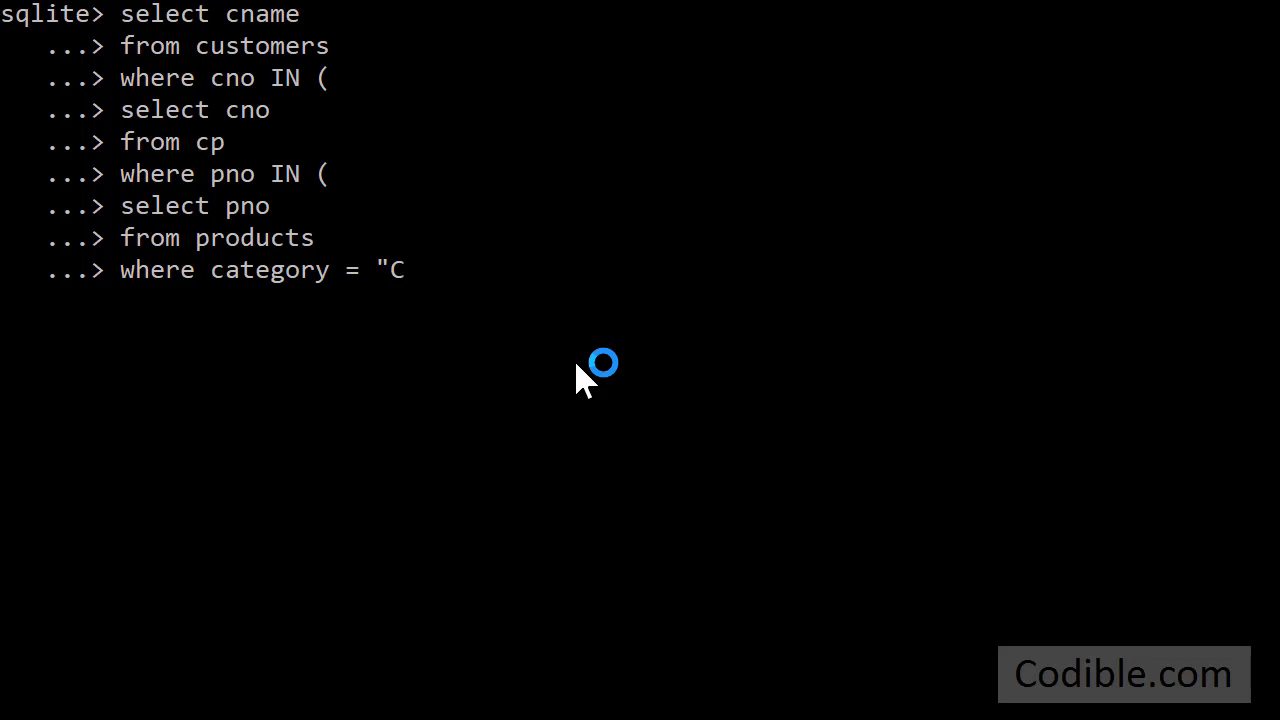
text(omputer")
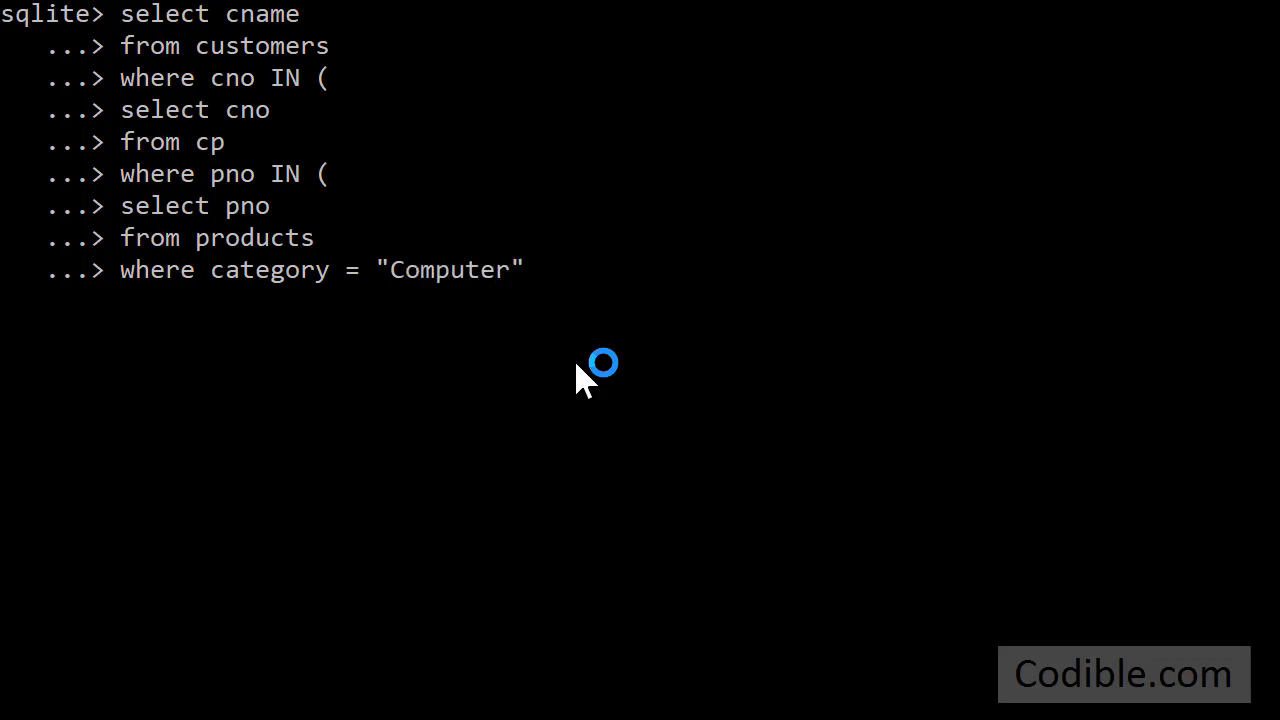
text())
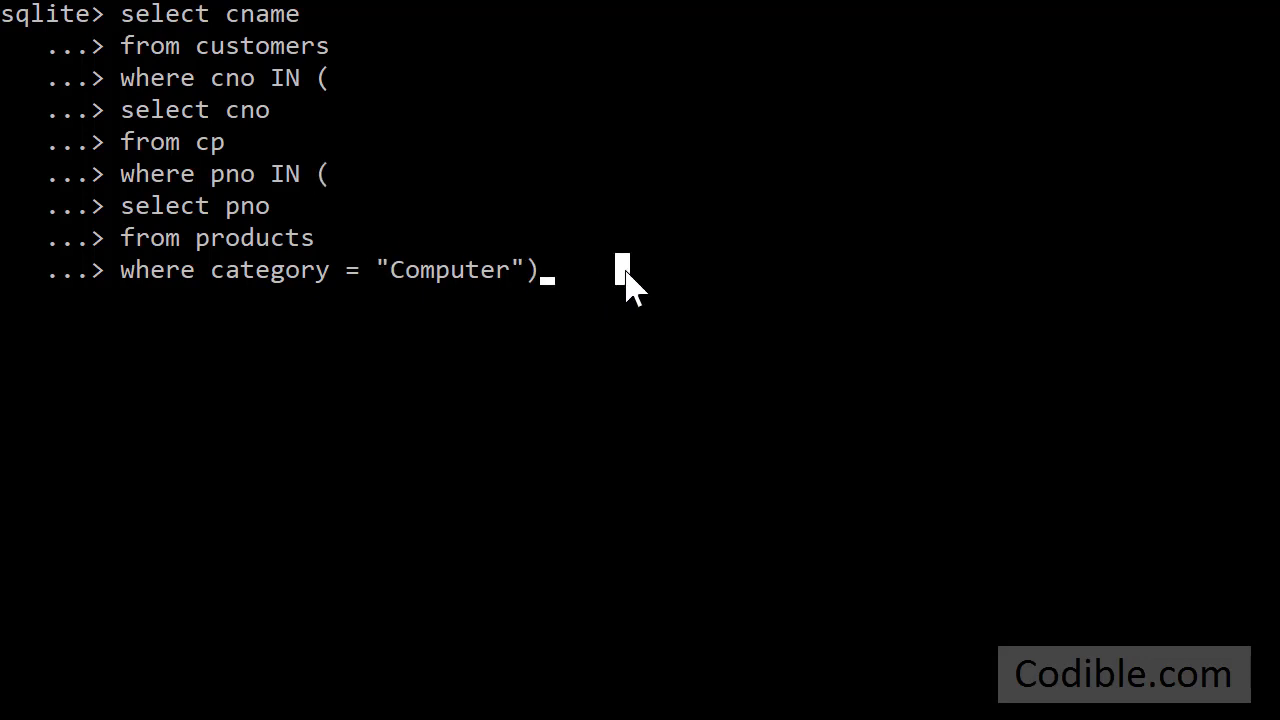
Close the query with )); and run it, returning Smith, Johnson, Williams and Kapoor
text();)
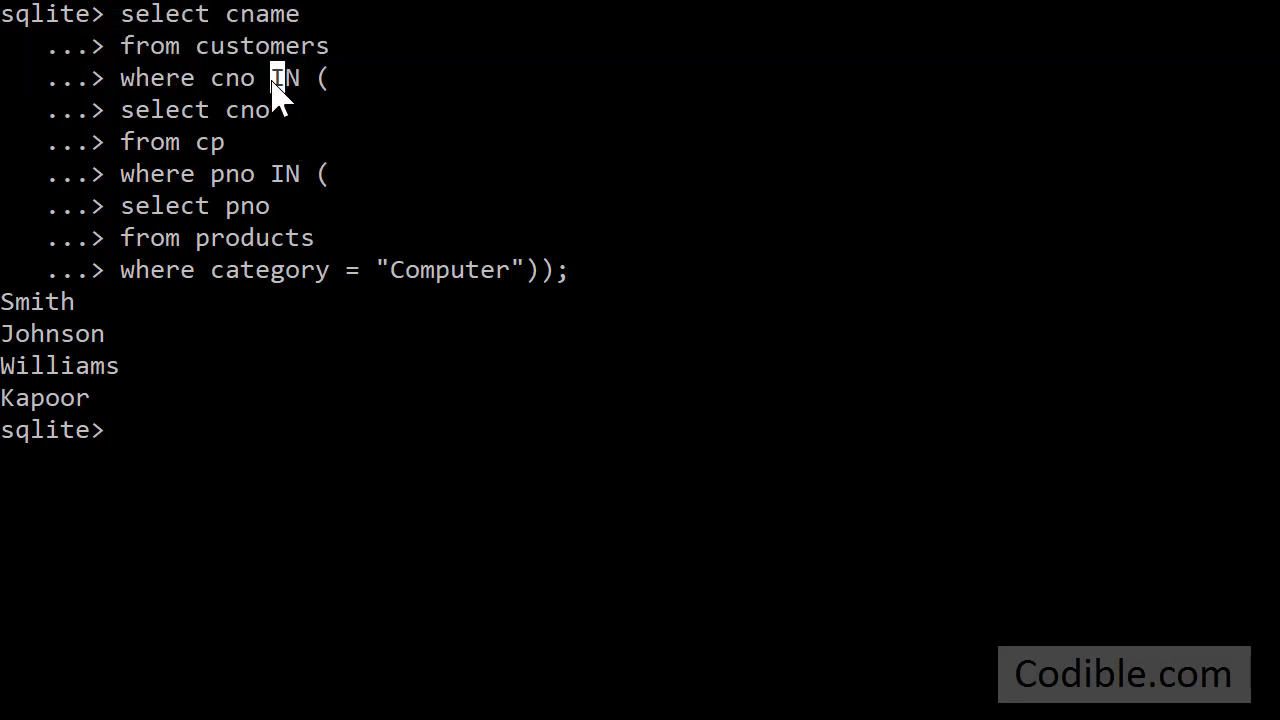
double_click(284, 76)
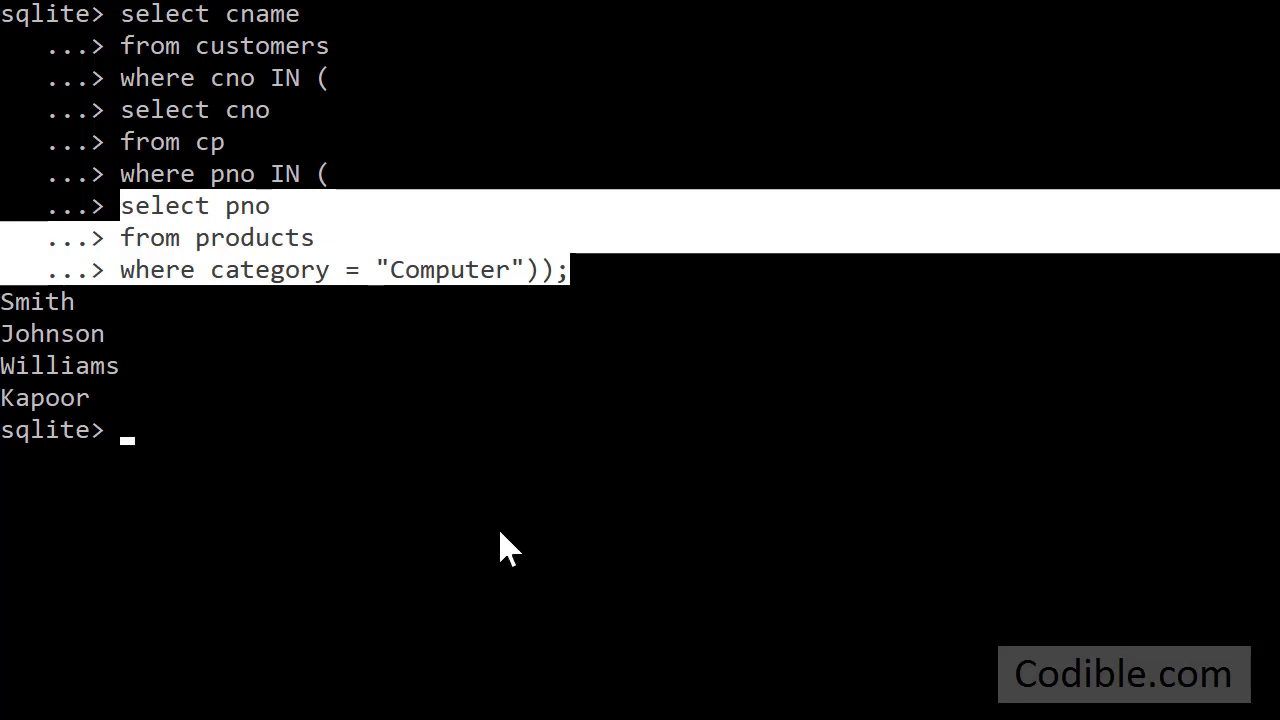
mouse_move(500, 548)
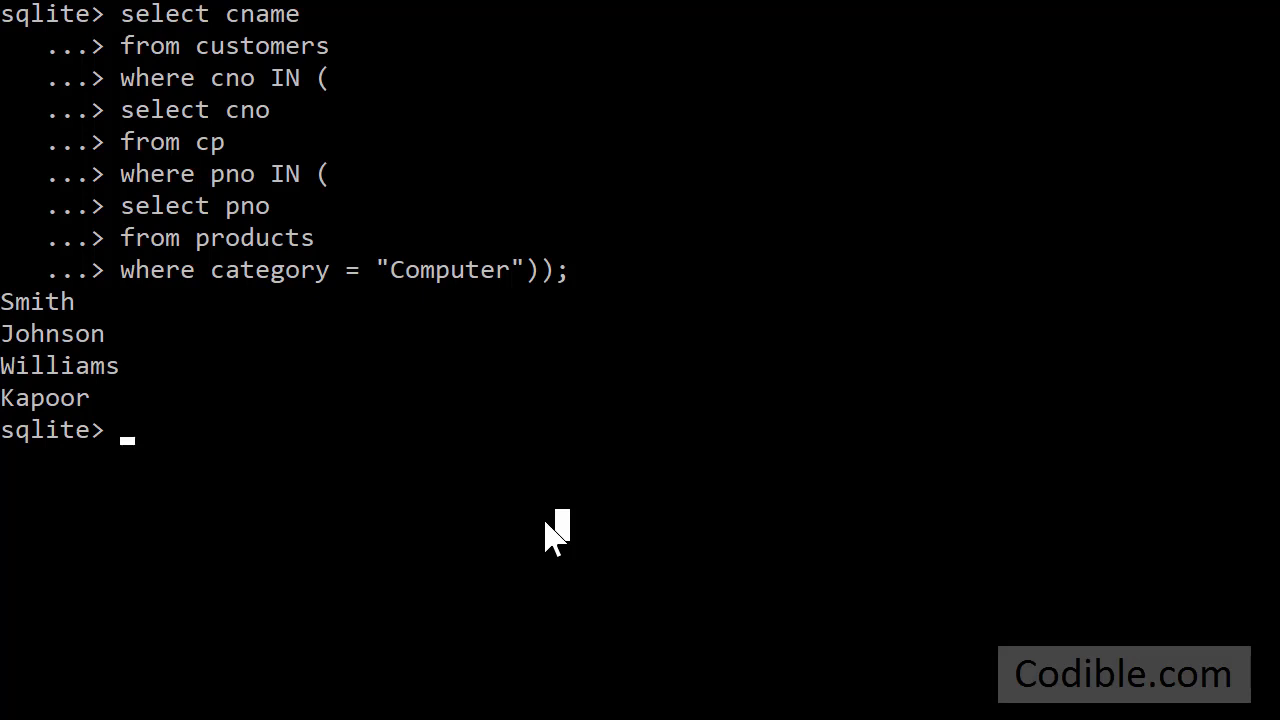
mouse_move(552, 524)
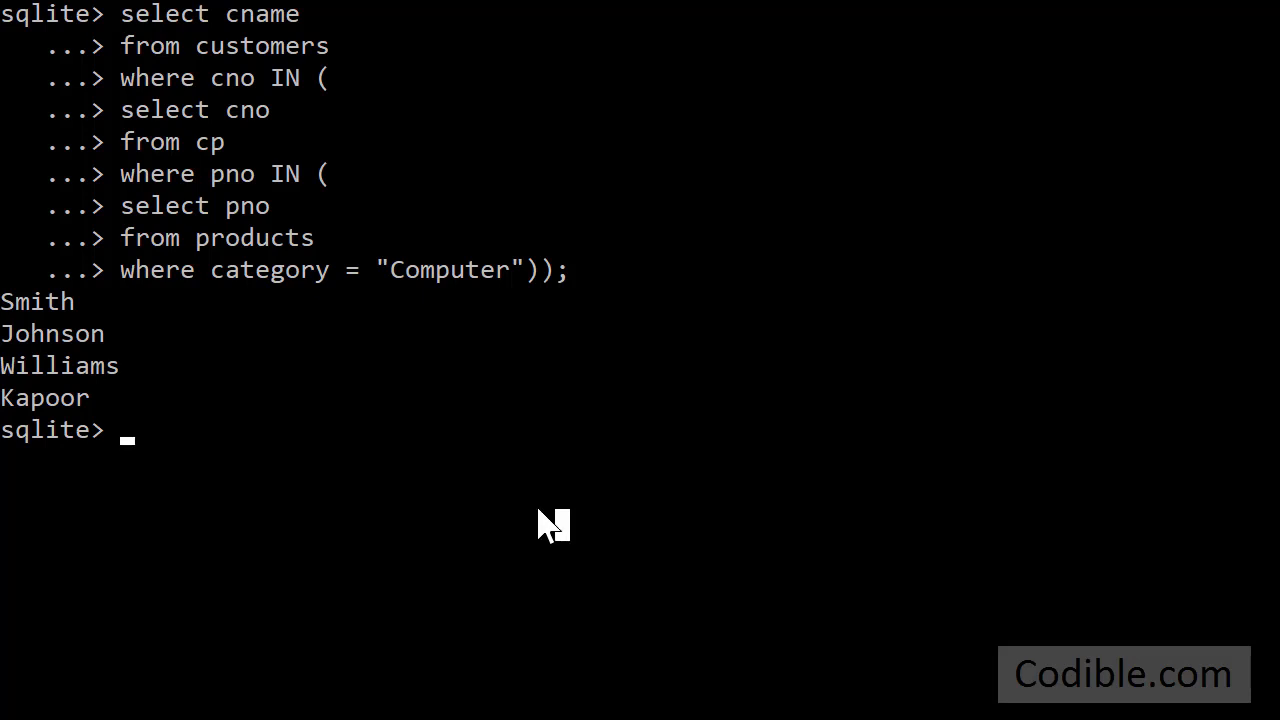